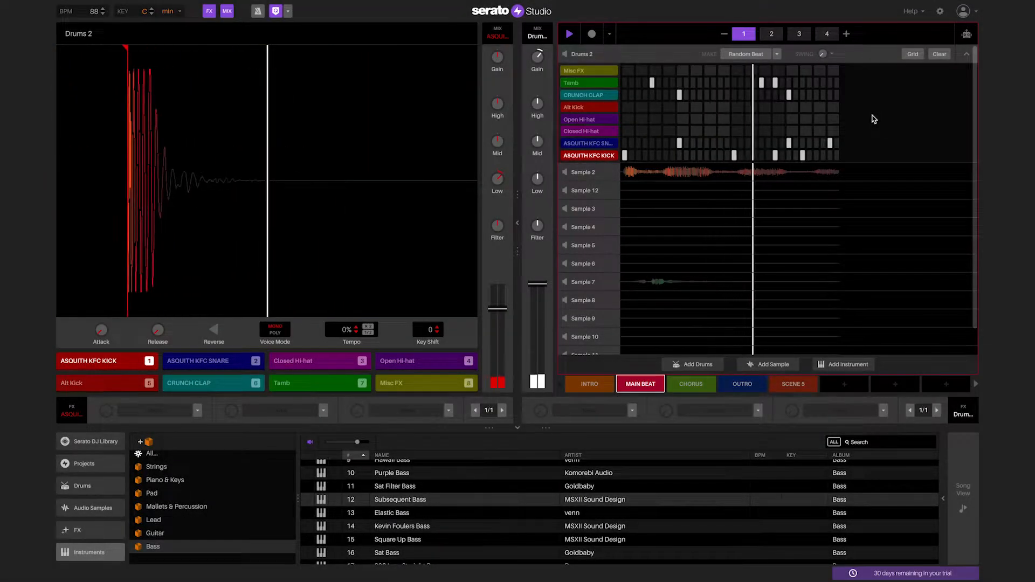
Step: Play the project and audition the Intro, Chorus and Outro scenes, landing on Chorus
click(770, 33)
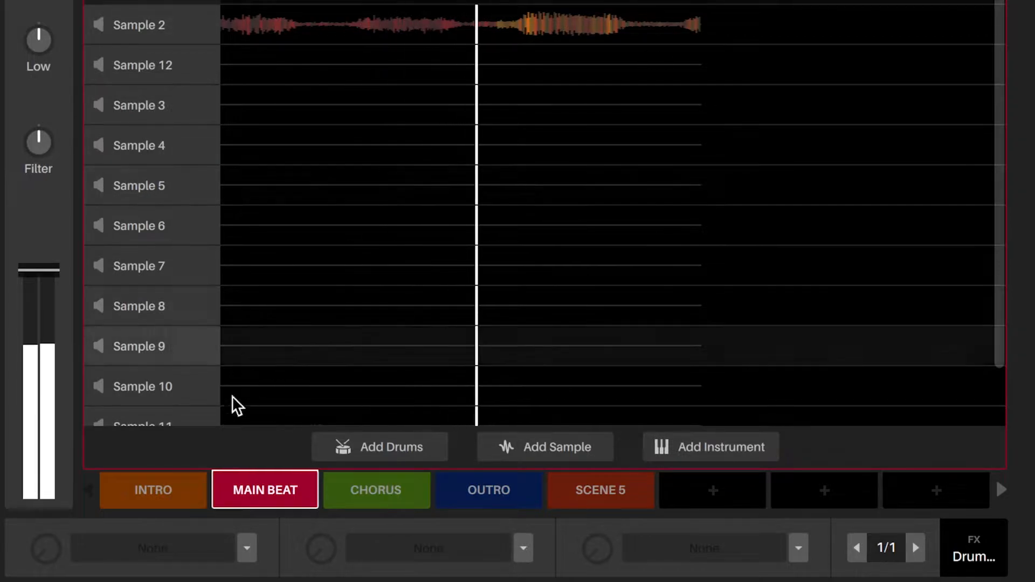
click(153, 489)
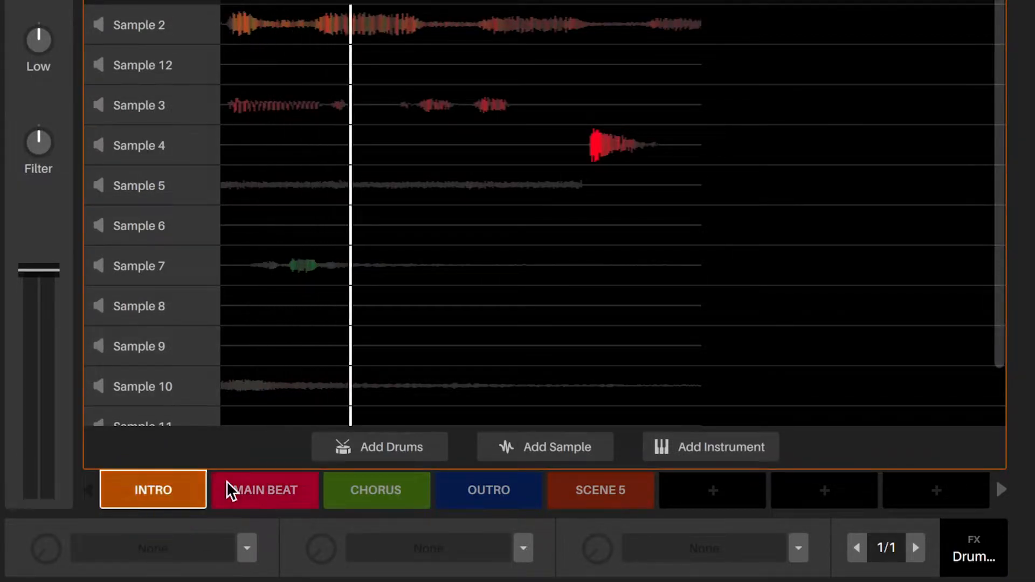
click(376, 491)
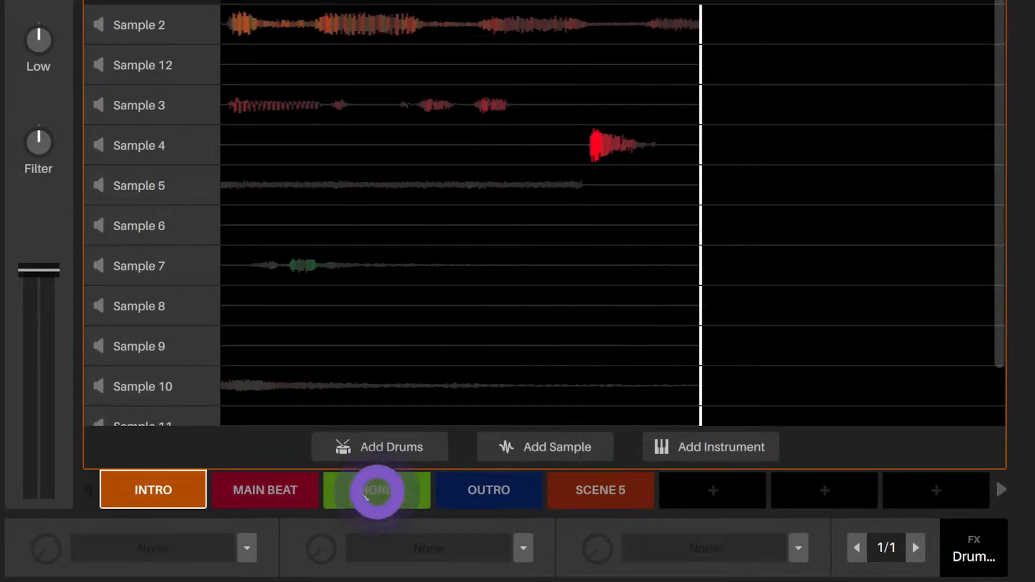
click(376, 490)
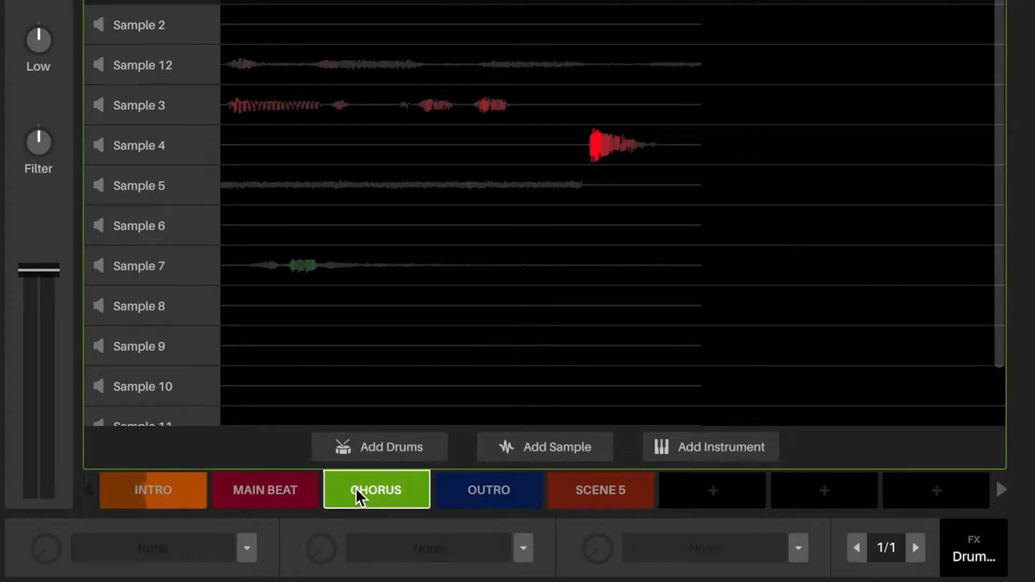
click(488, 490)
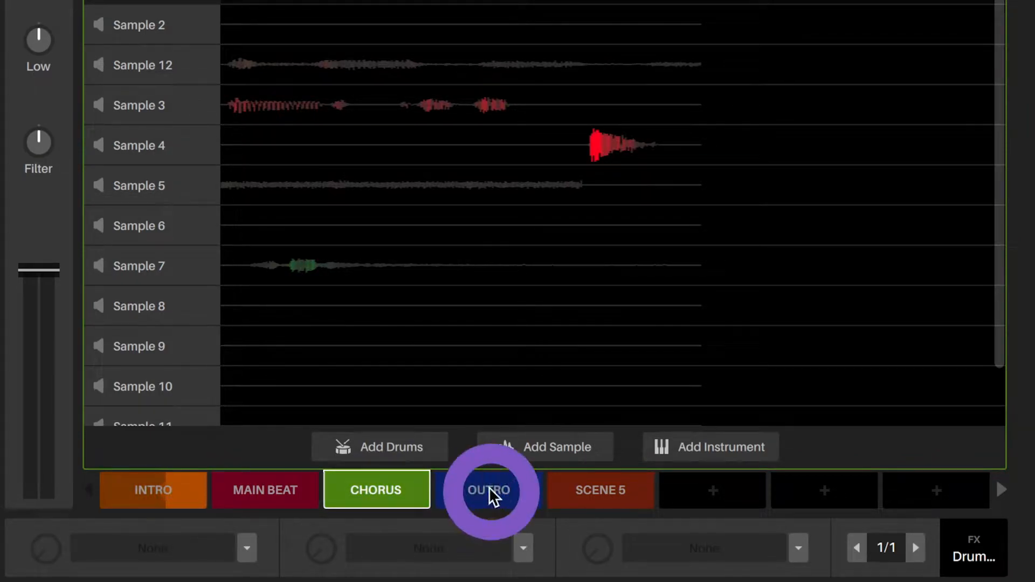
click(488, 490)
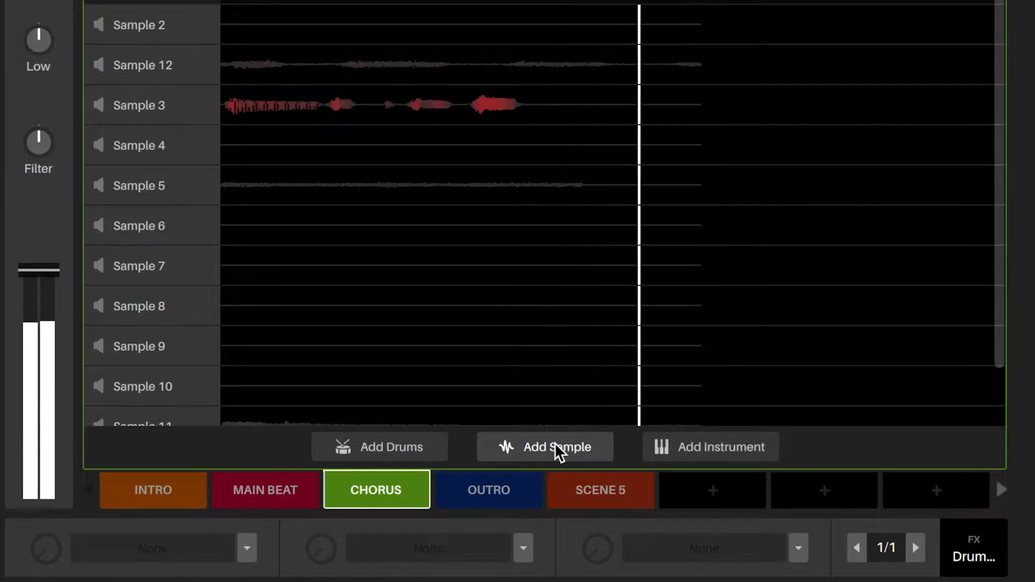
Step: Expand the Drums 2 track's step-sequencer grid in the Chorus scene
click(550, 447)
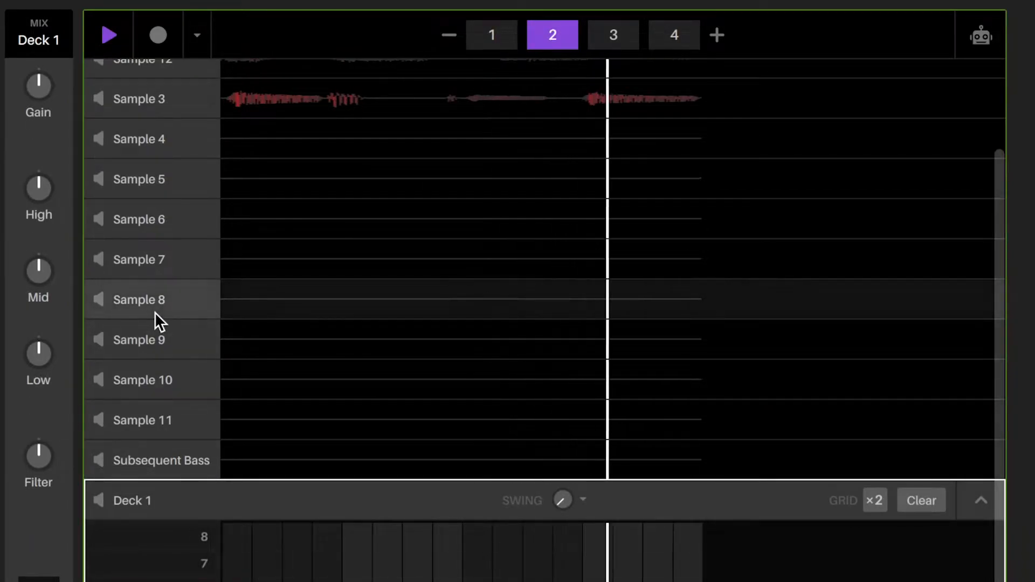
click(615, 34)
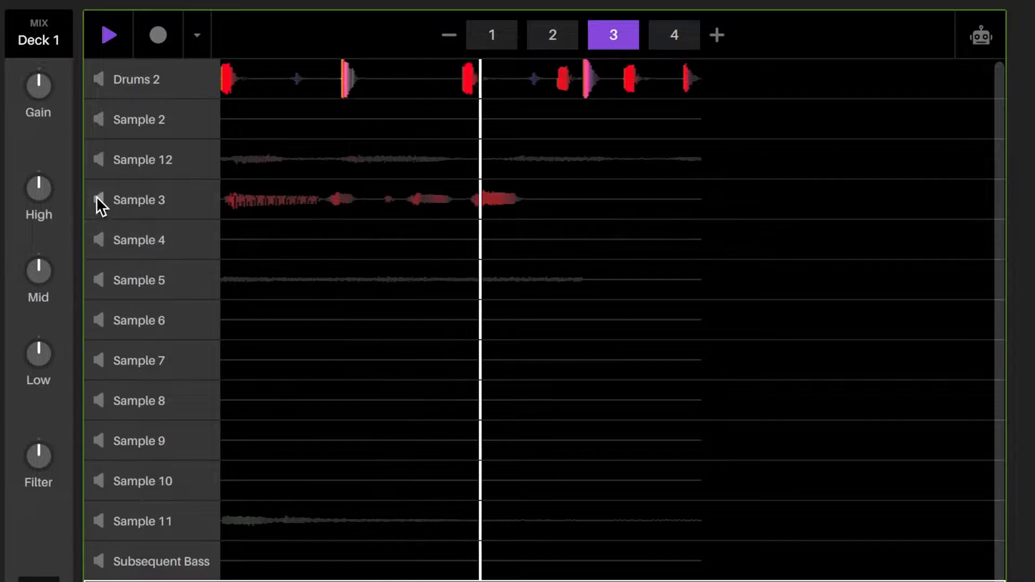
click(673, 35)
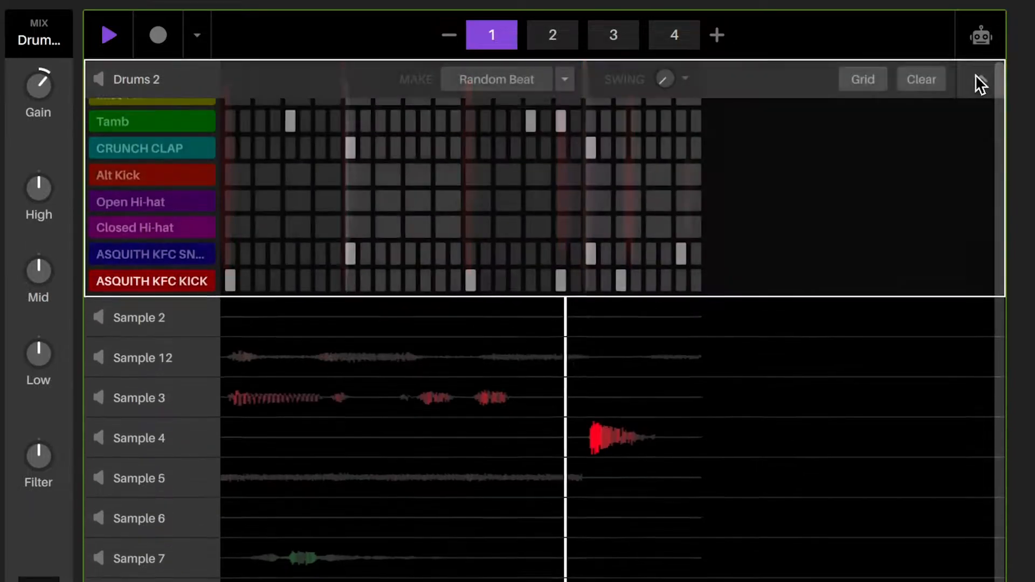
click(553, 33)
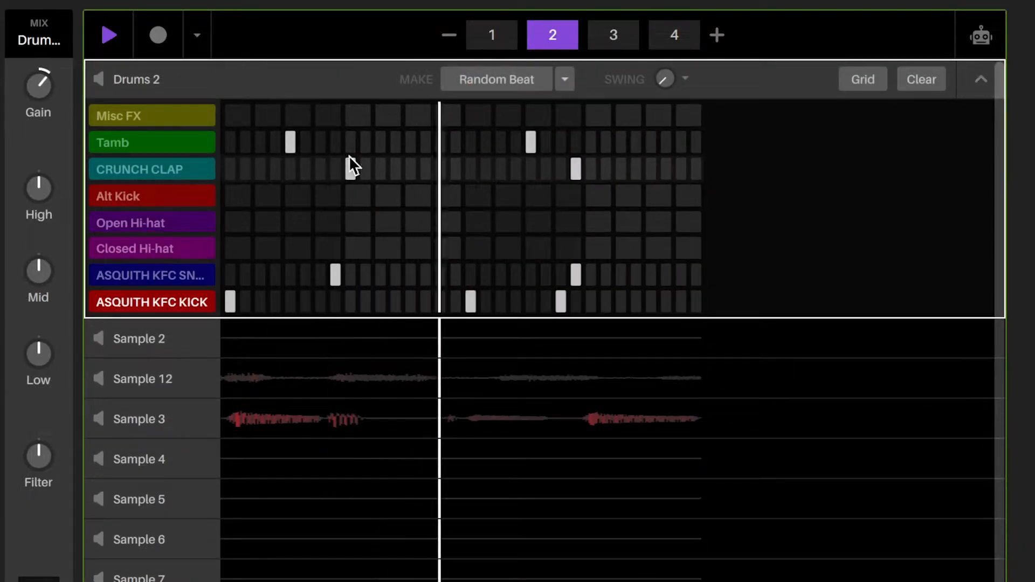
click(612, 35)
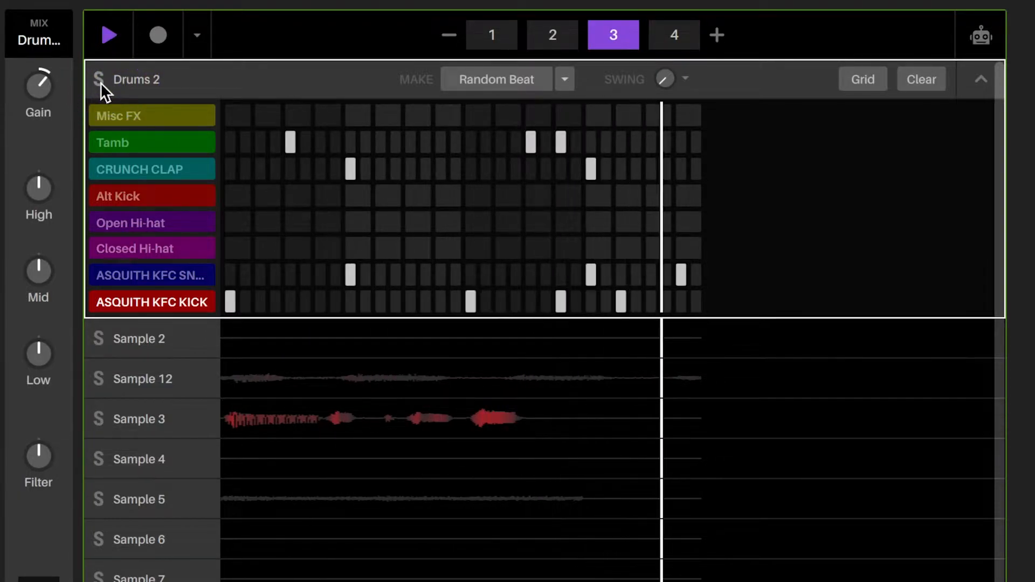
click(673, 34)
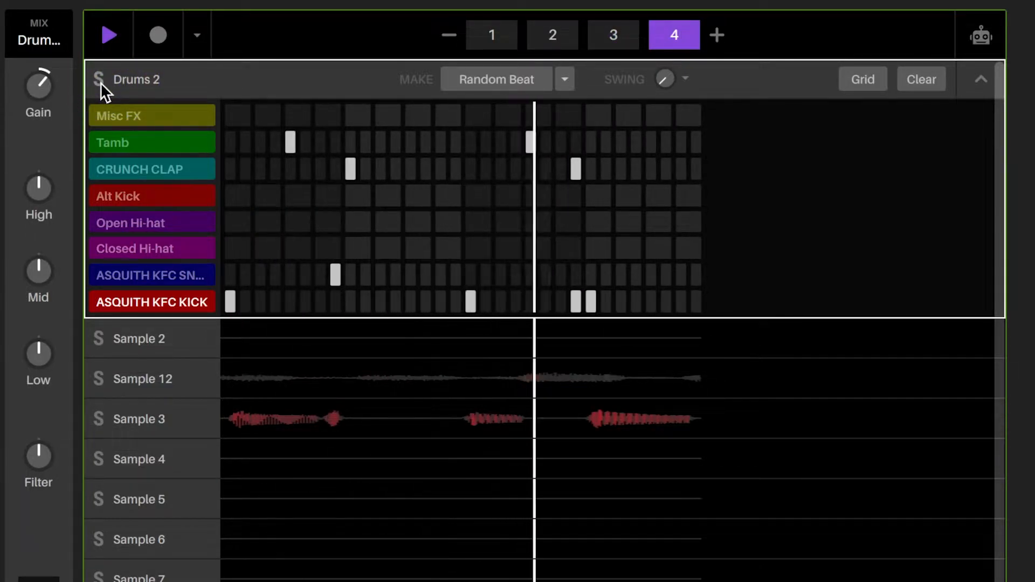
click(490, 34)
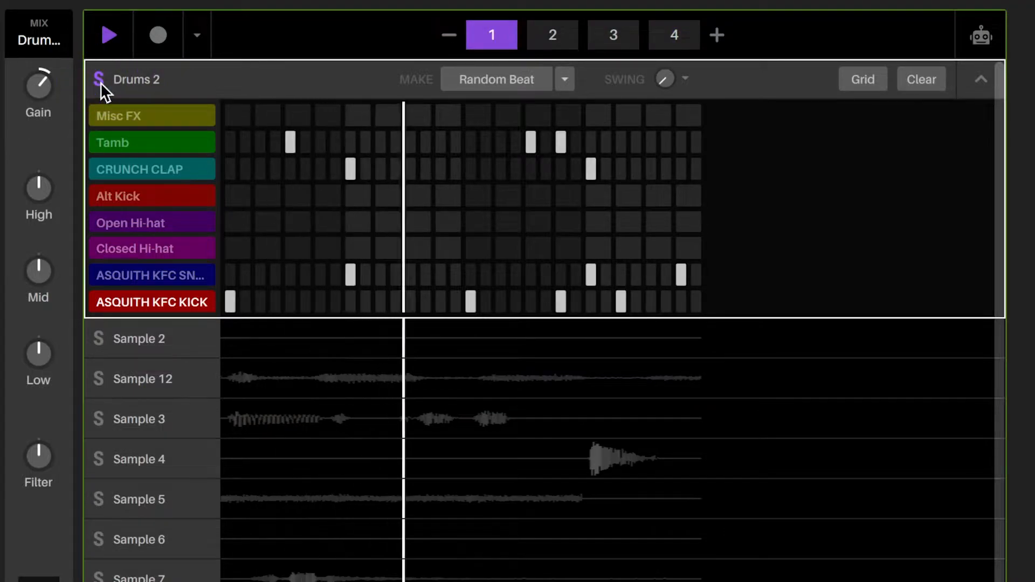
click(552, 33)
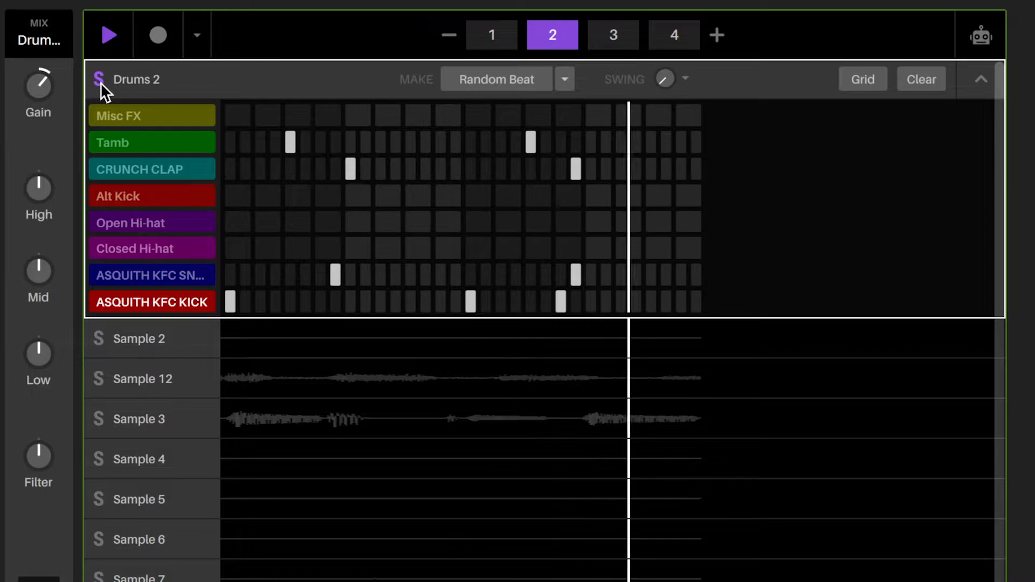
click(489, 34)
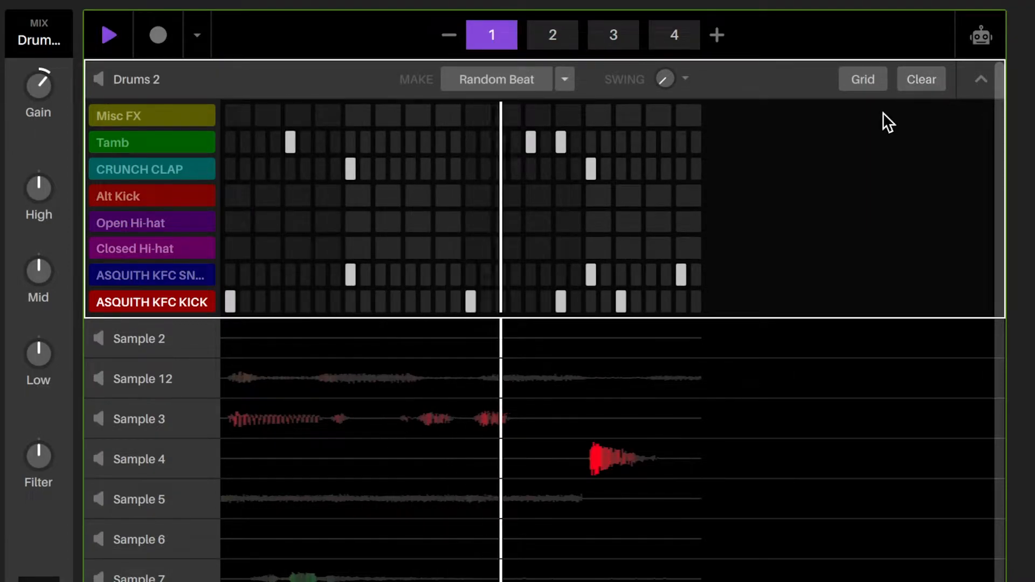
Step: Show per-row ×2 and 3 step-resolution options on Drums 2 and return to Main Beat
click(552, 33)
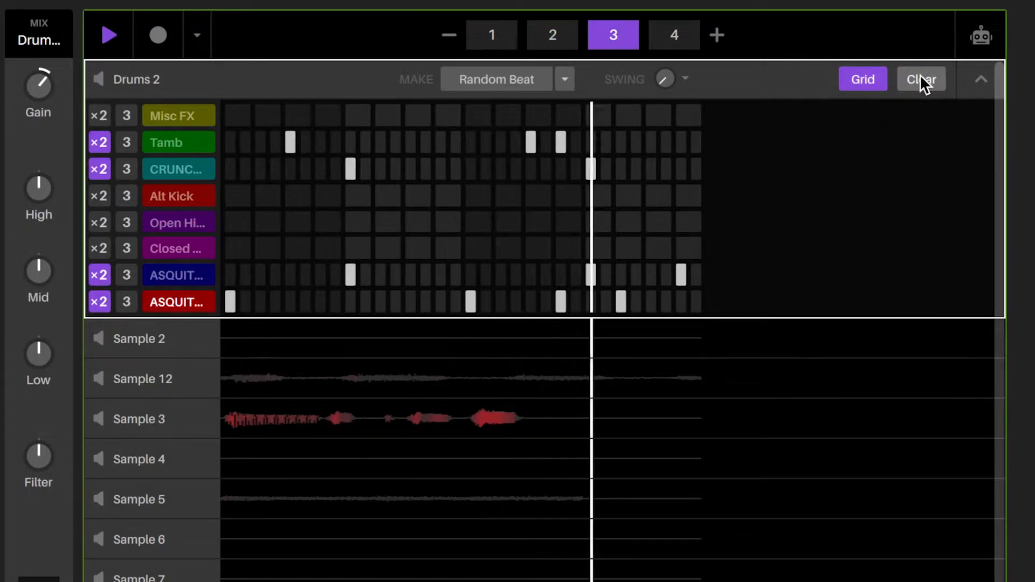
click(673, 34)
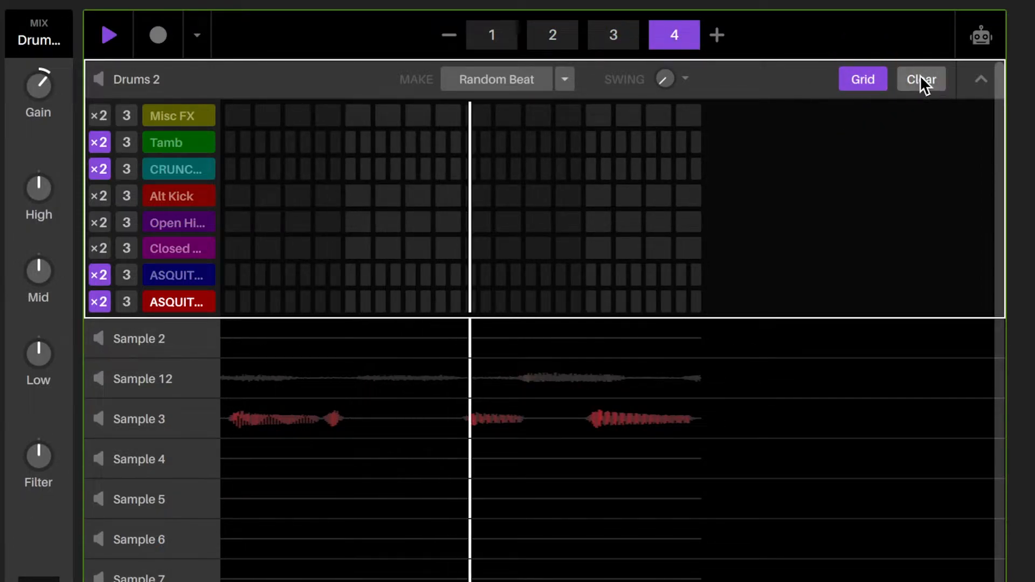
click(490, 34)
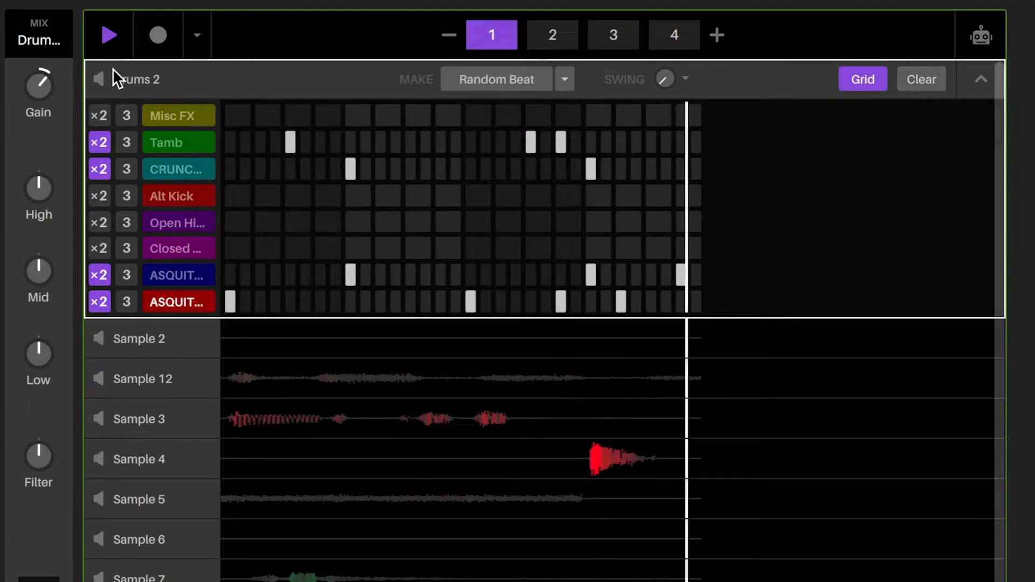
click(552, 34)
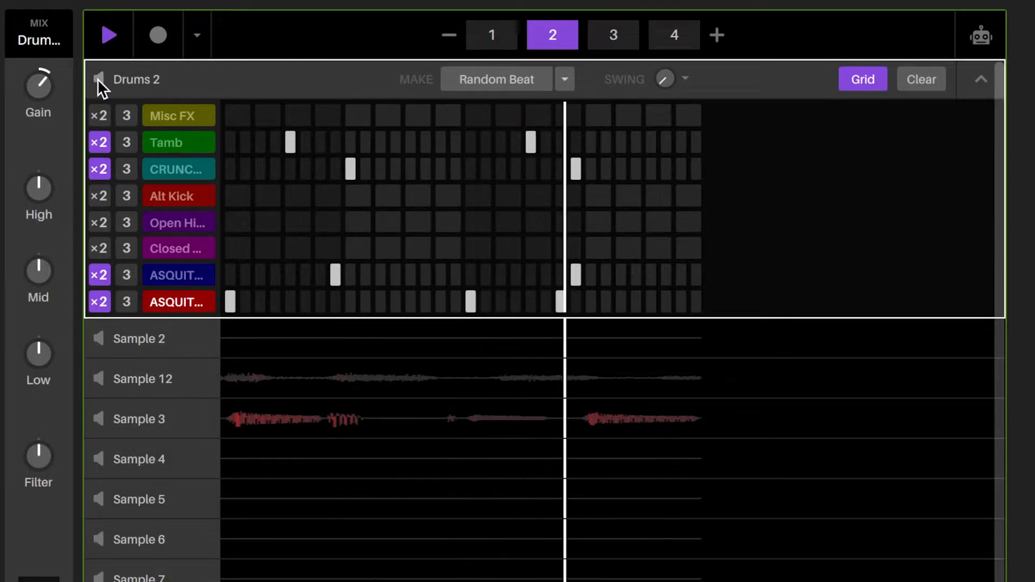
click(613, 34)
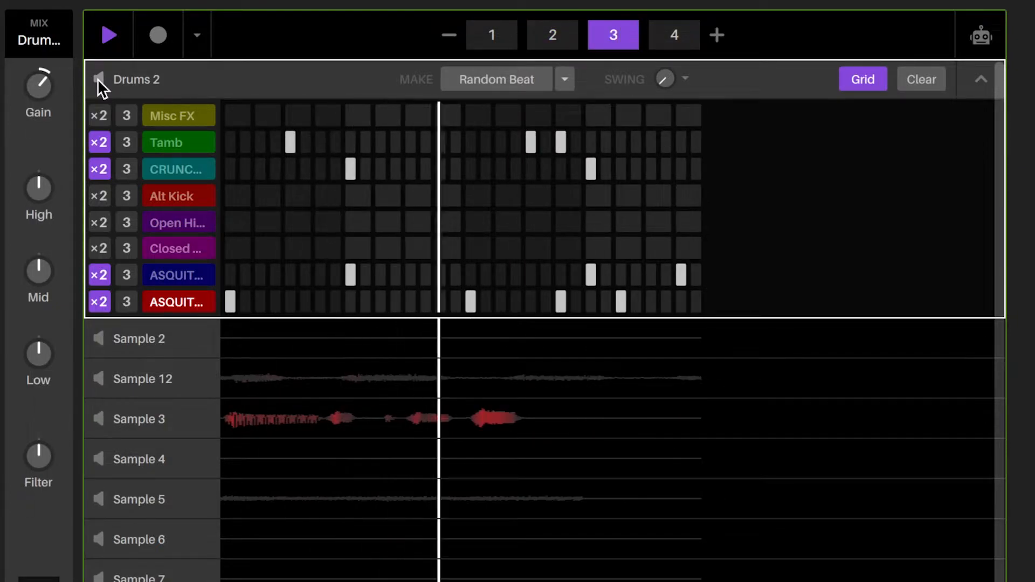
click(673, 34)
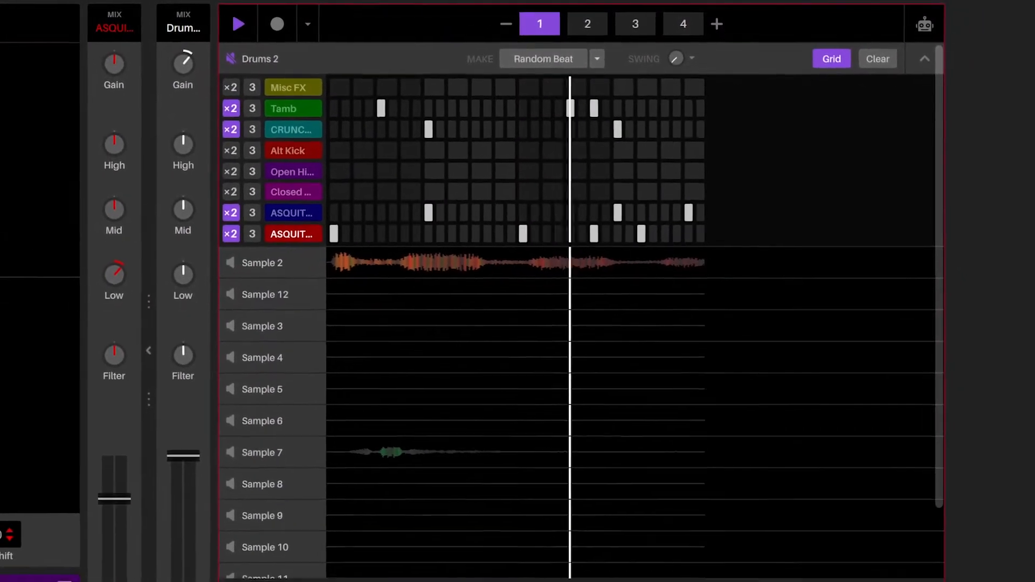
Step: Preview the Chorus and Main Beat scenes, then switch to the Outro scene
click(587, 24)
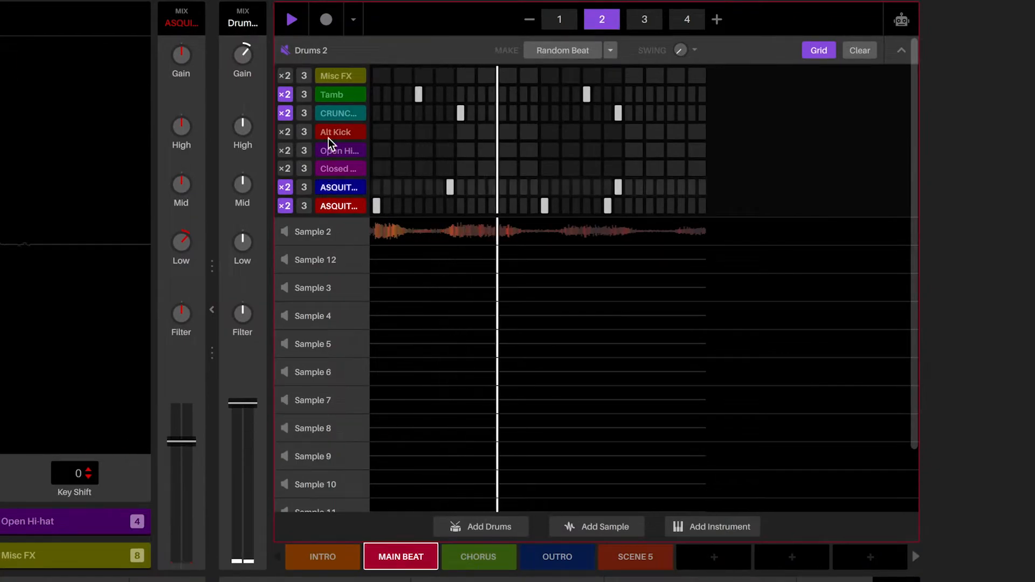
click(644, 19)
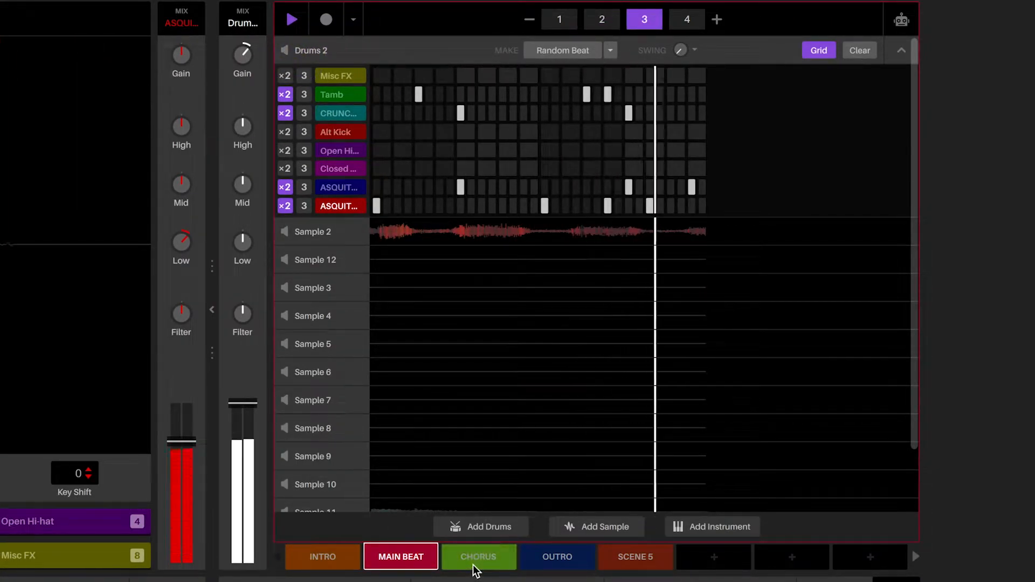
click(686, 19)
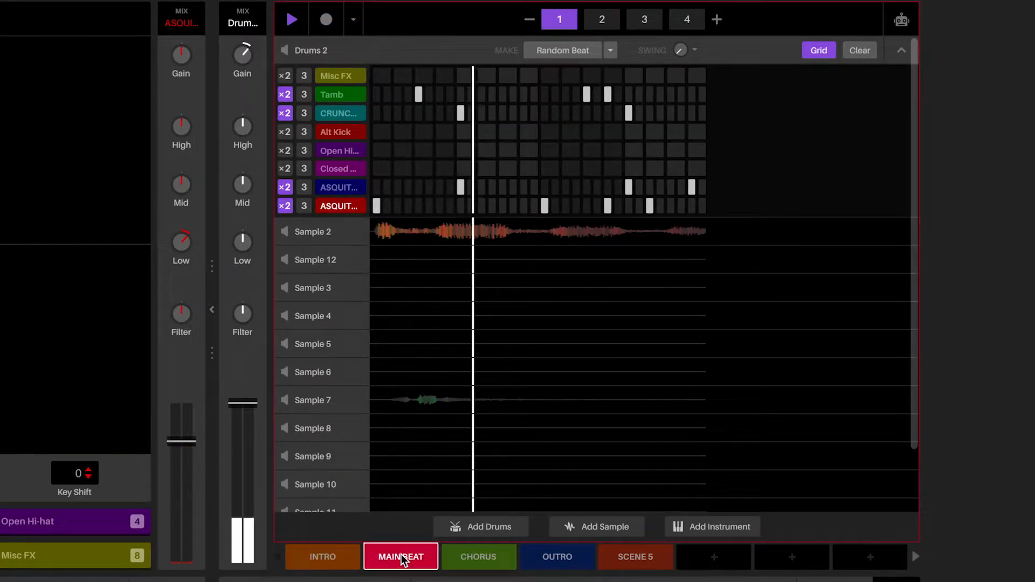
click(602, 20)
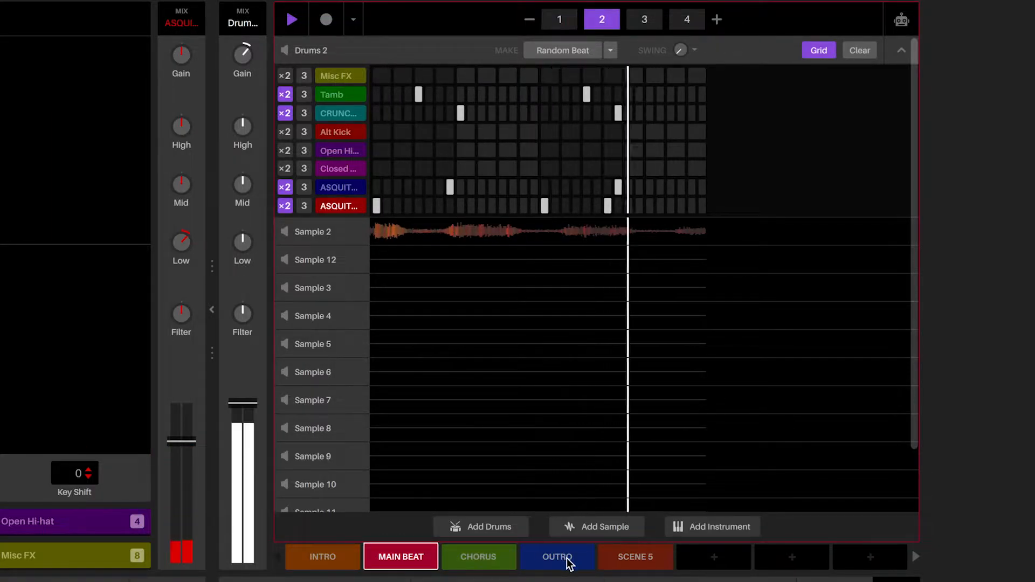
Step: Clear every drum hit from the Outro scene and return to Main Beat
click(556, 556)
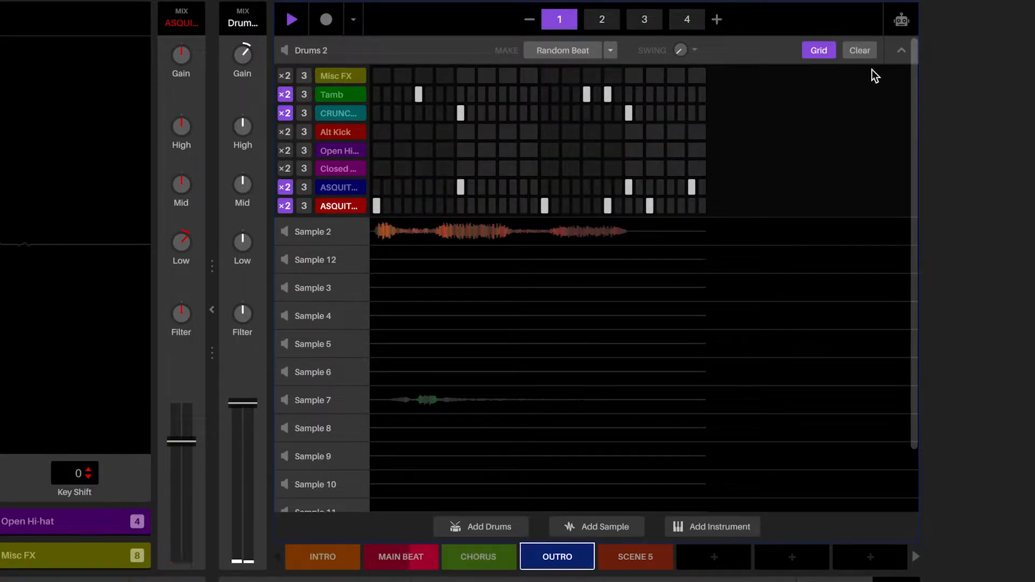
click(859, 49)
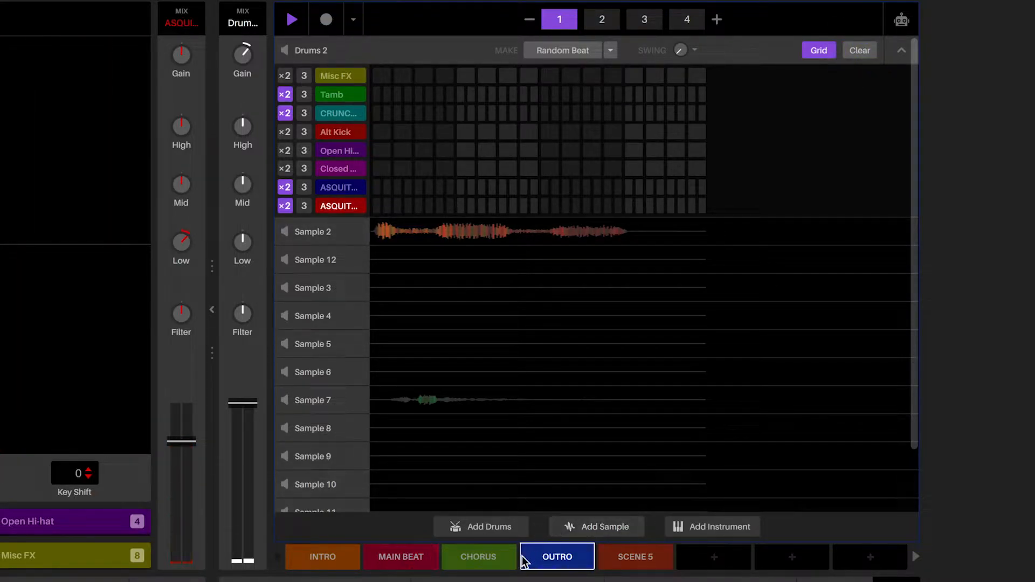
click(401, 556)
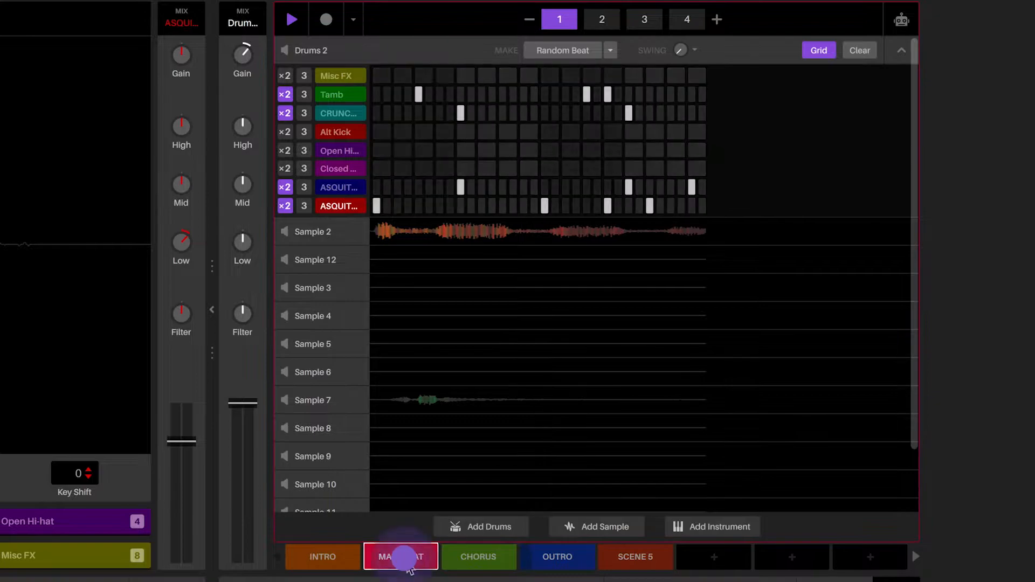
click(401, 556)
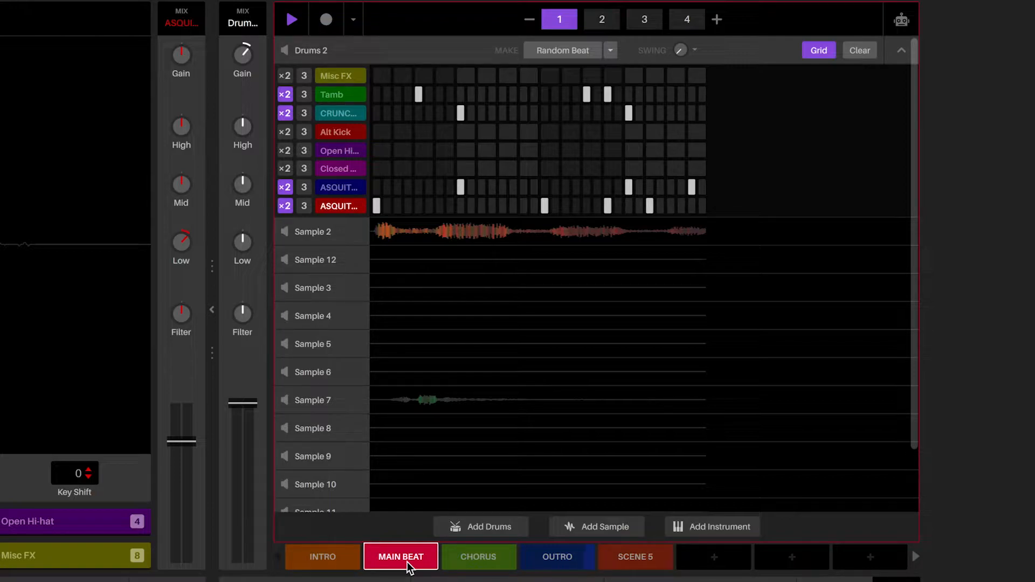
click(291, 19)
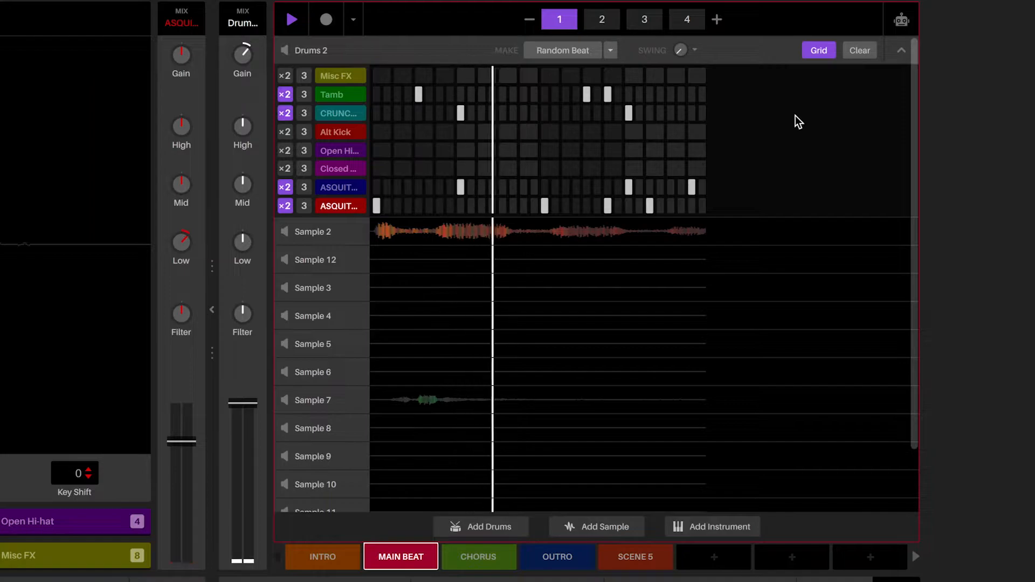
Step: Extend the Main Beat pattern bar by bar from 4 bars to 8 bars
click(601, 19)
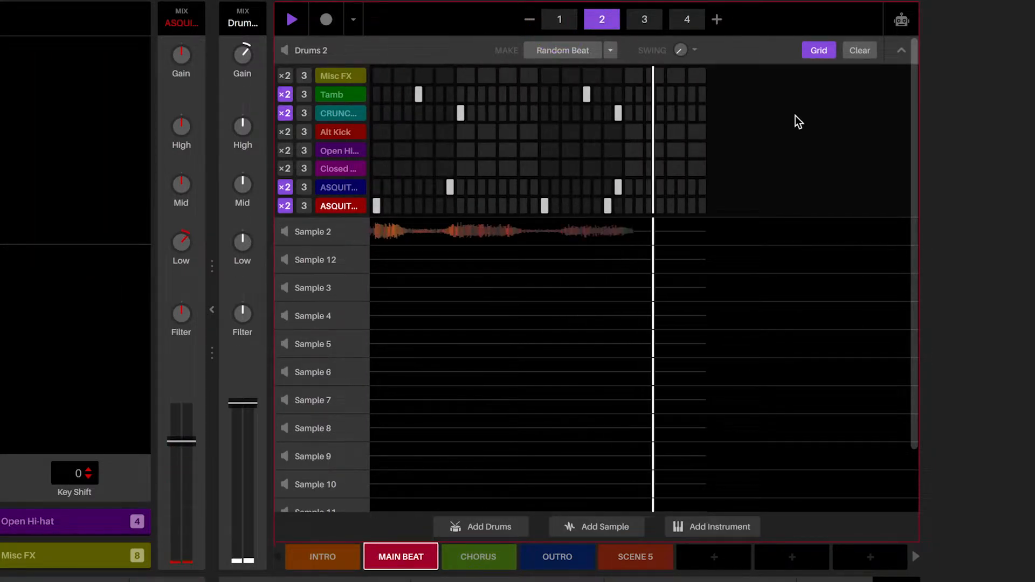
click(644, 20)
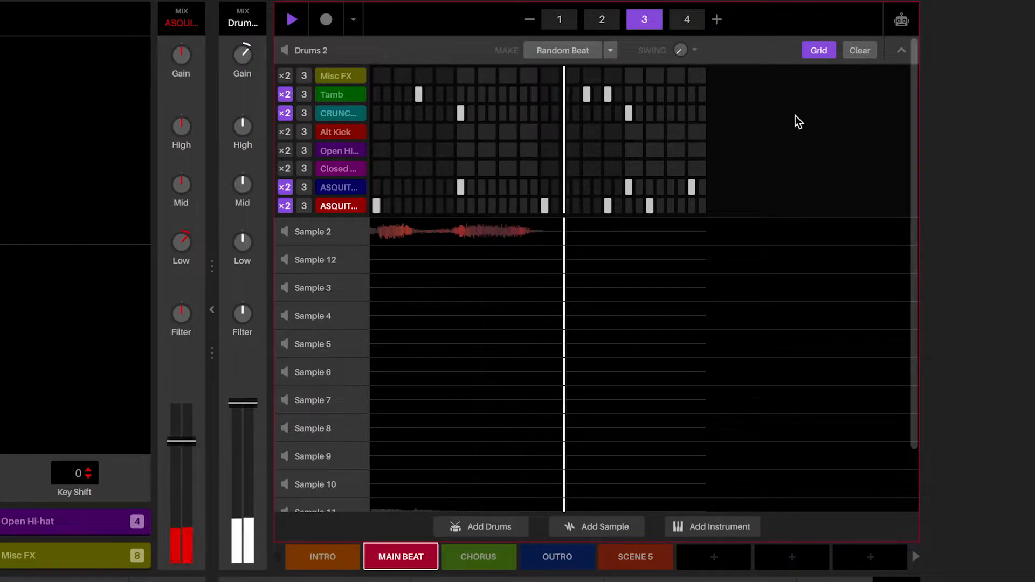
click(687, 20)
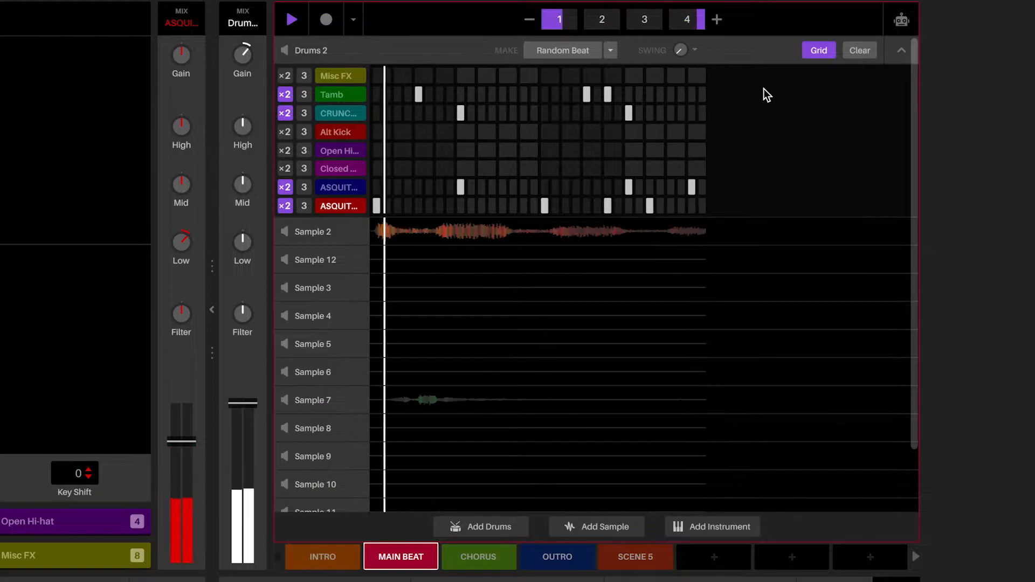
click(716, 20)
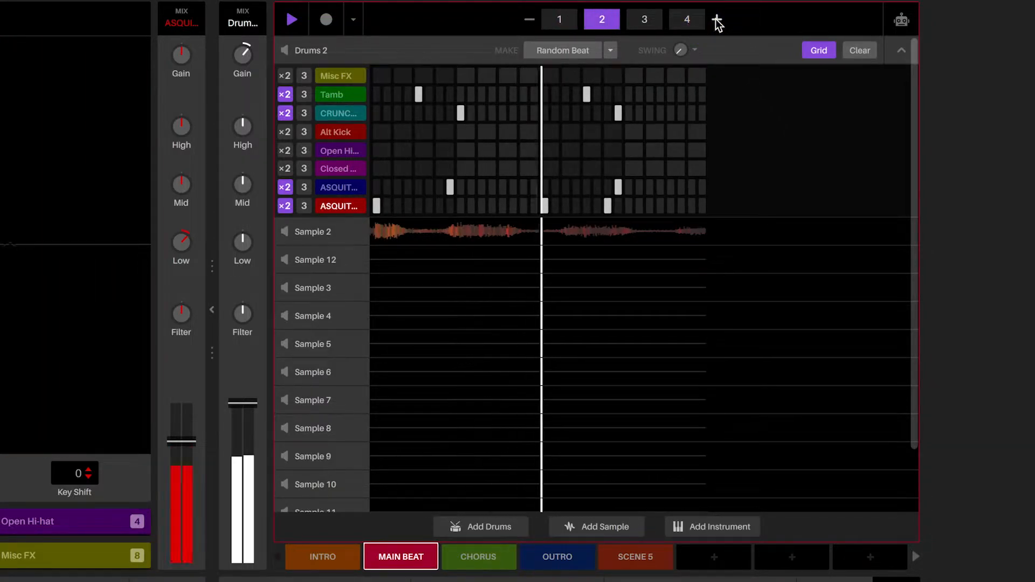
click(714, 19)
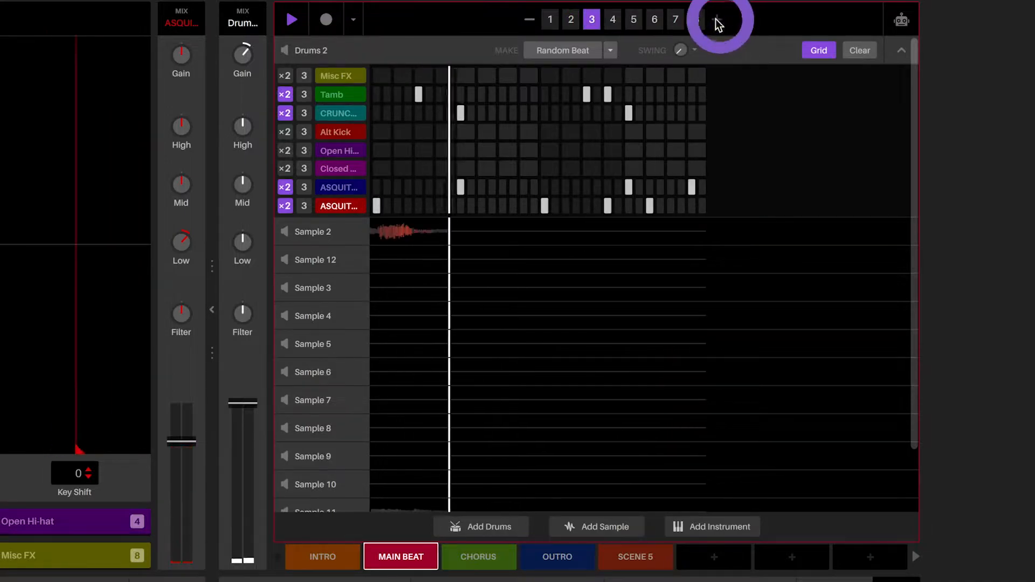
click(696, 19)
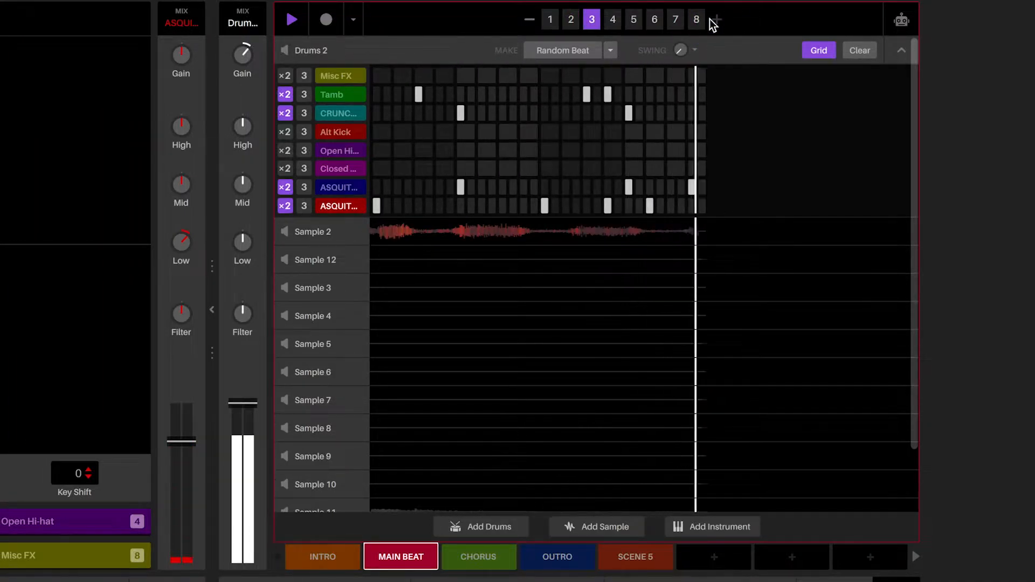
click(611, 20)
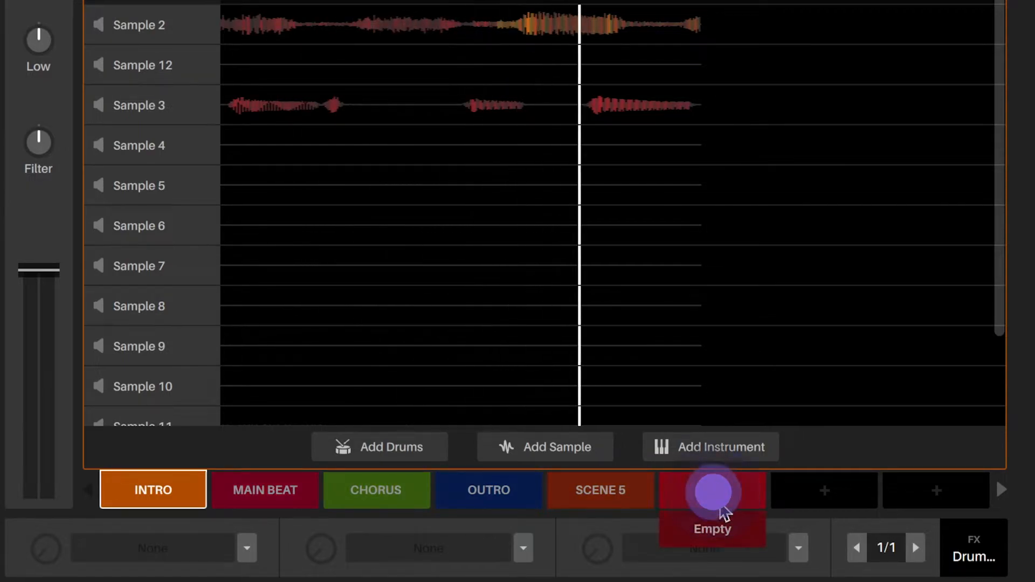
Step: Create INTRO 2 as a copy of the Intro scene after Scene 5
click(712, 491)
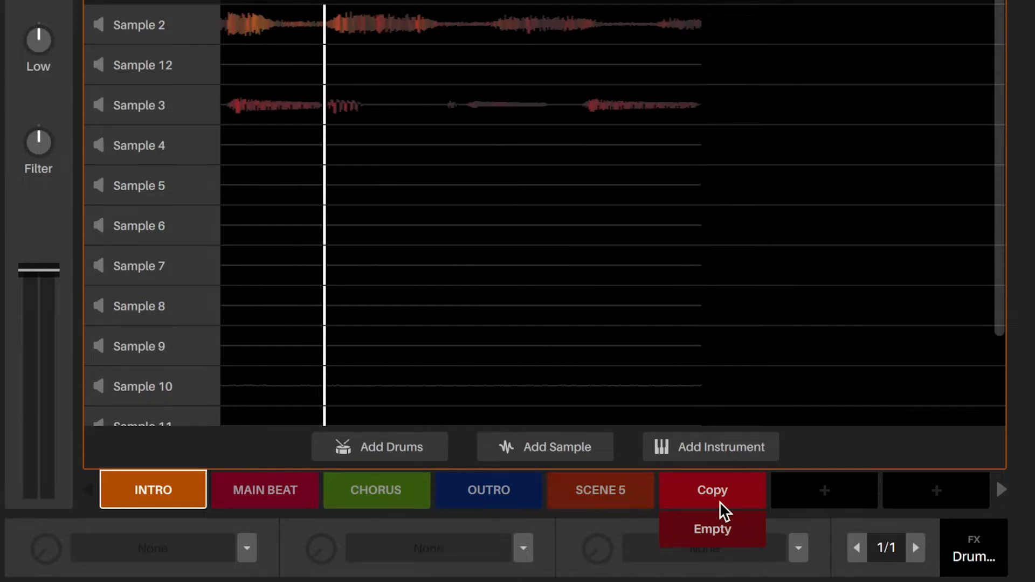
click(713, 490)
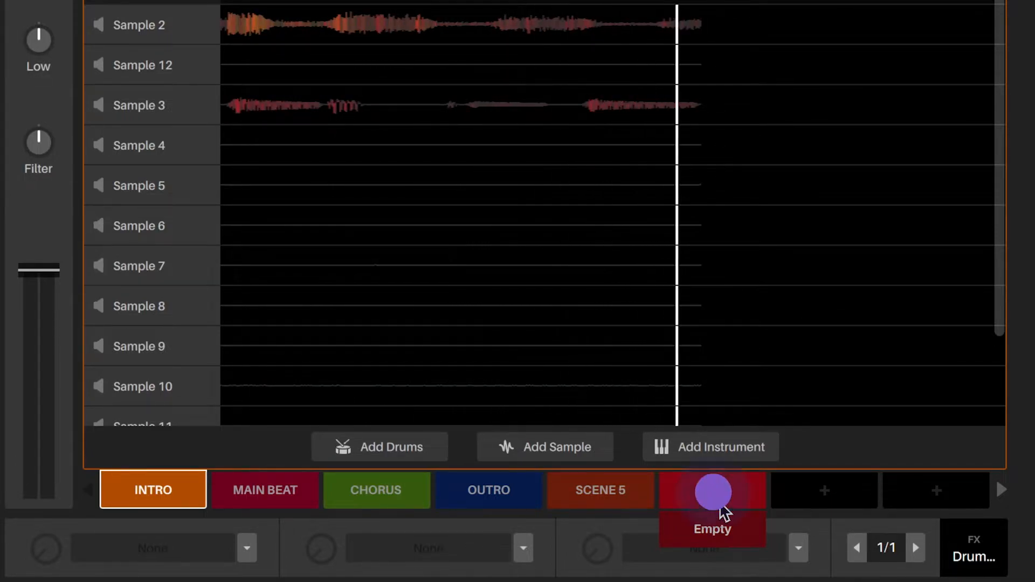
click(711, 489)
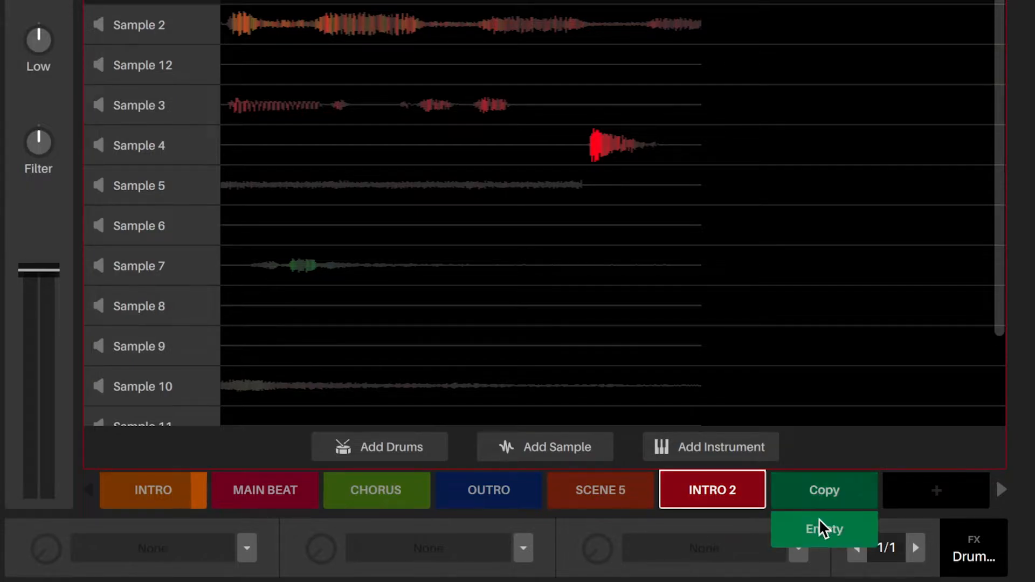
Step: Add a new empty scene after INTRO 2 and switch to the INTRO 2 scene
click(823, 528)
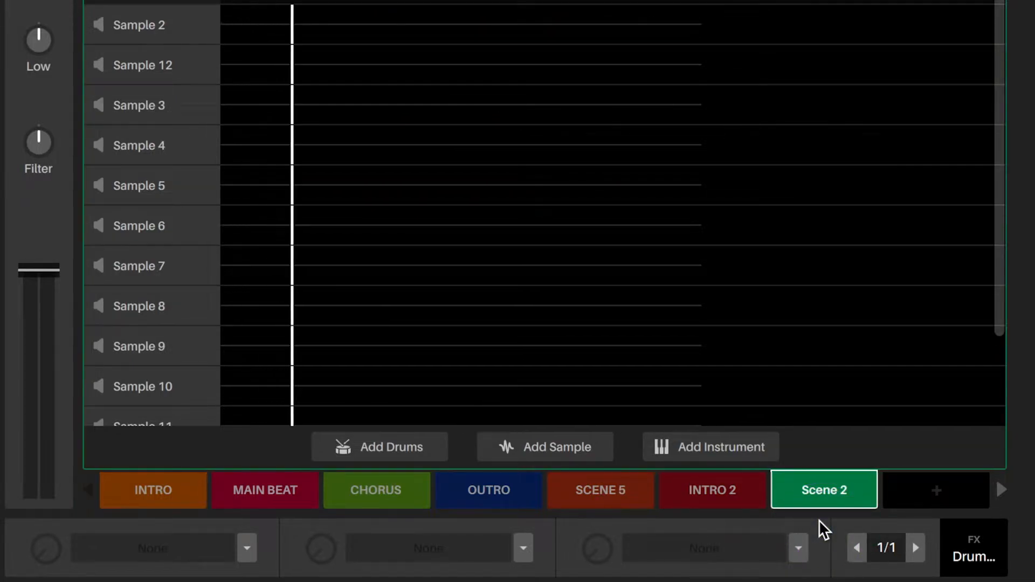
click(712, 489)
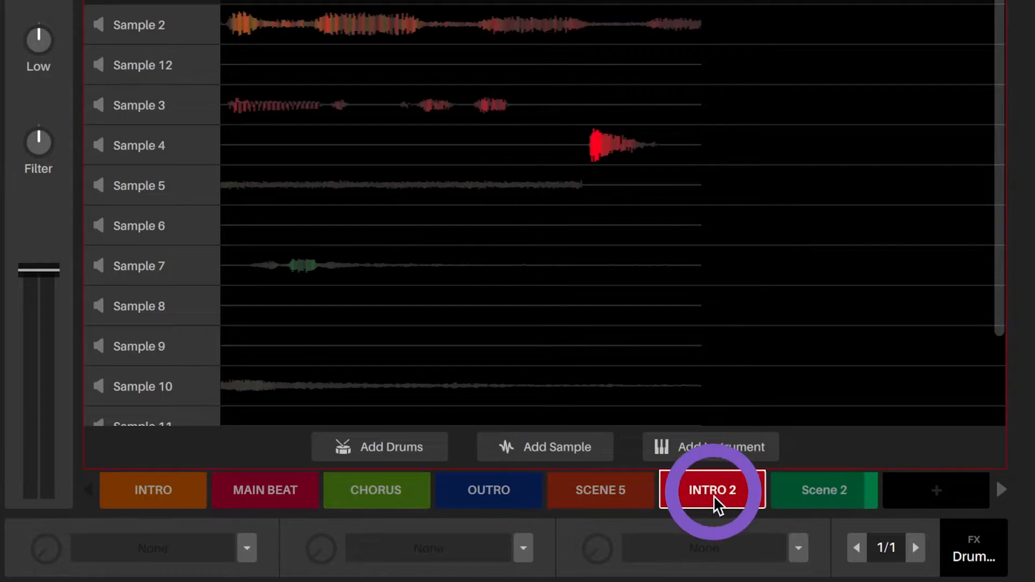
click(711, 489)
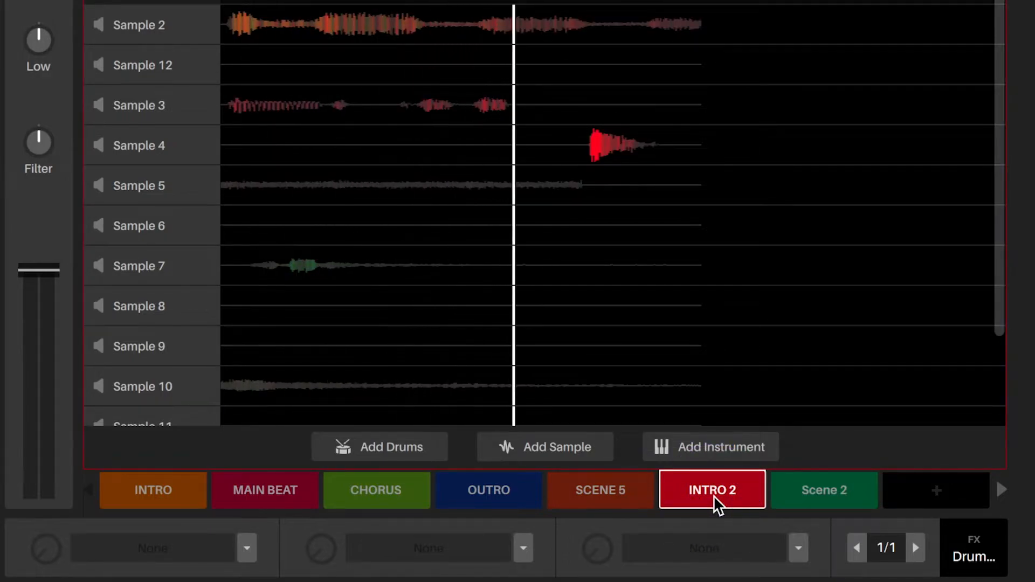
click(266, 489)
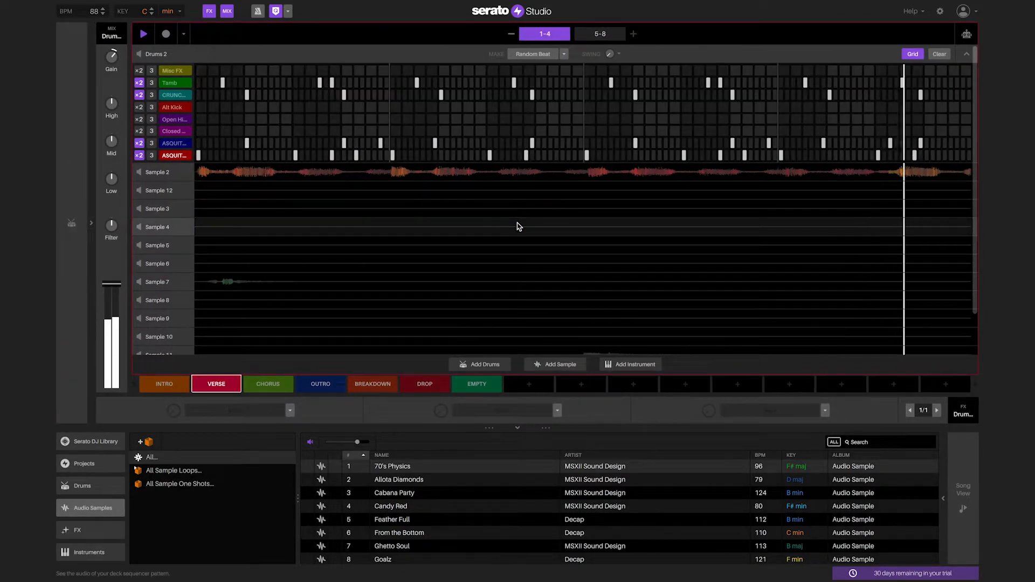
Step: Duplicate the Verse scene so the song has Verse 1 and Verse 2
click(599, 33)
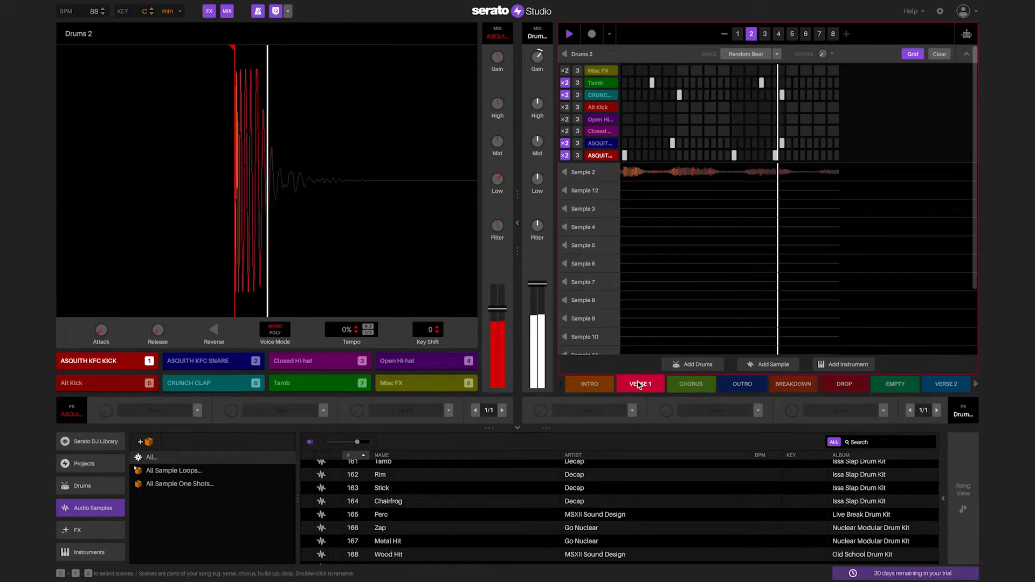
Step: Arrange Intro, Verse 1, Chorus, Verse 2, Drop, Chorus, Outro on the timeline and play from about 0:15
click(764, 33)
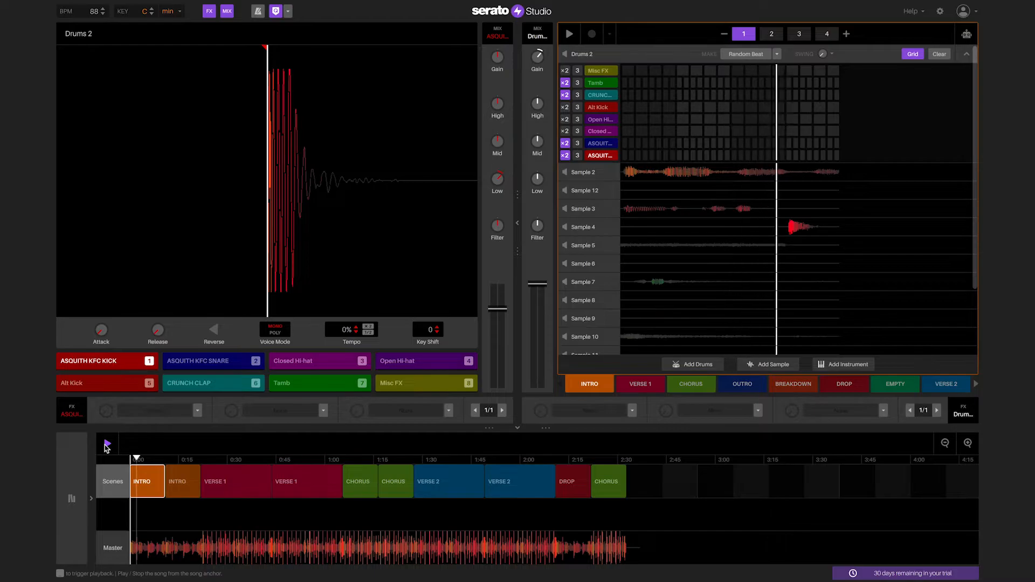
click(771, 33)
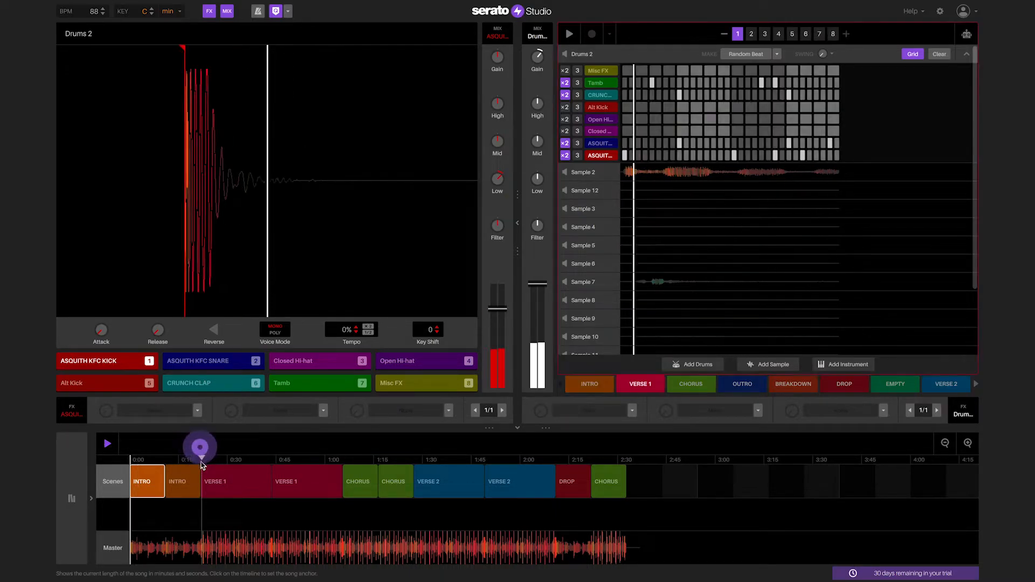
drag(201, 446, 339, 447)
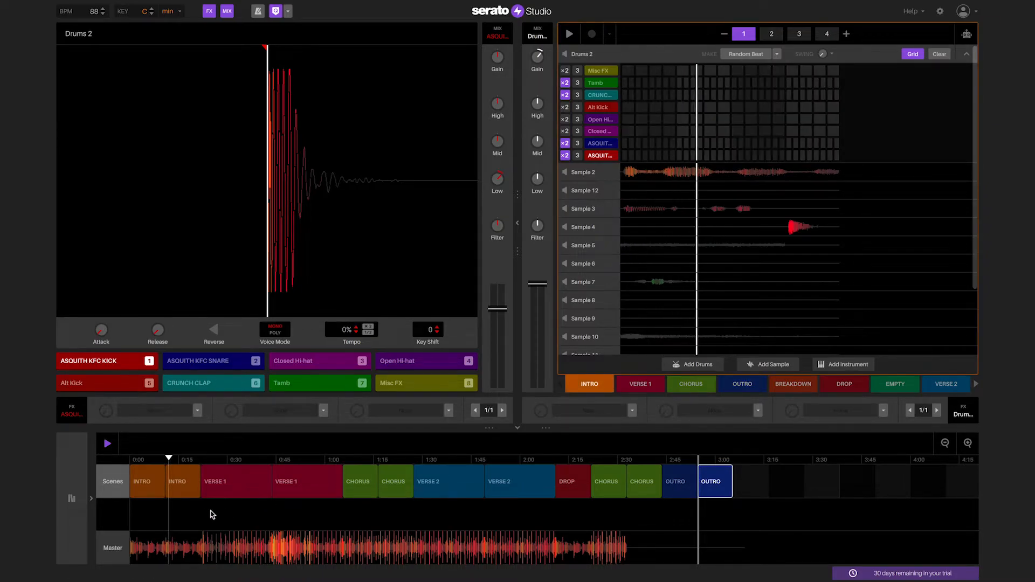
click(770, 34)
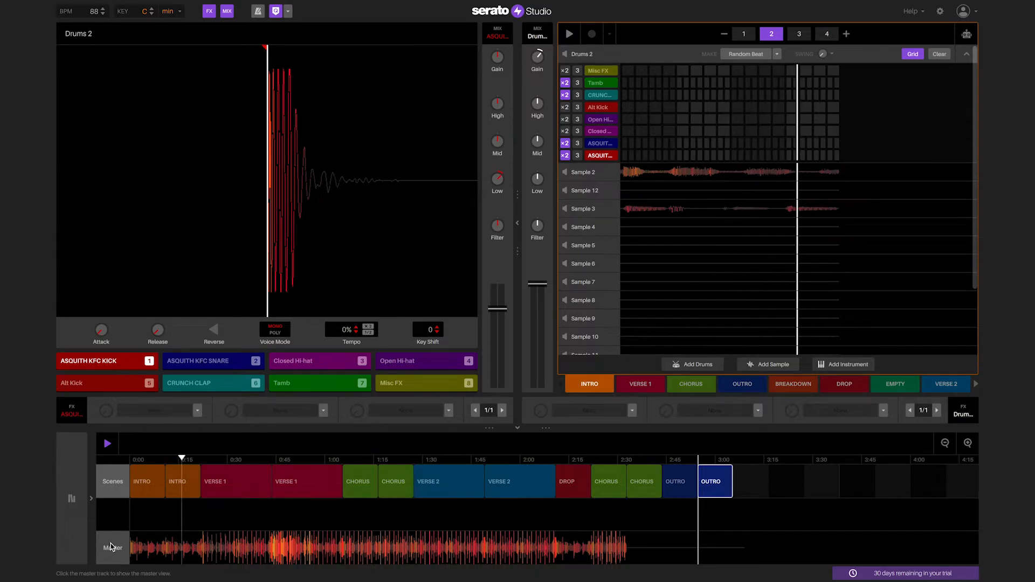
Step: Add a Limiter to the master output, sweep the master filter and set the Limiter level
click(110, 548)
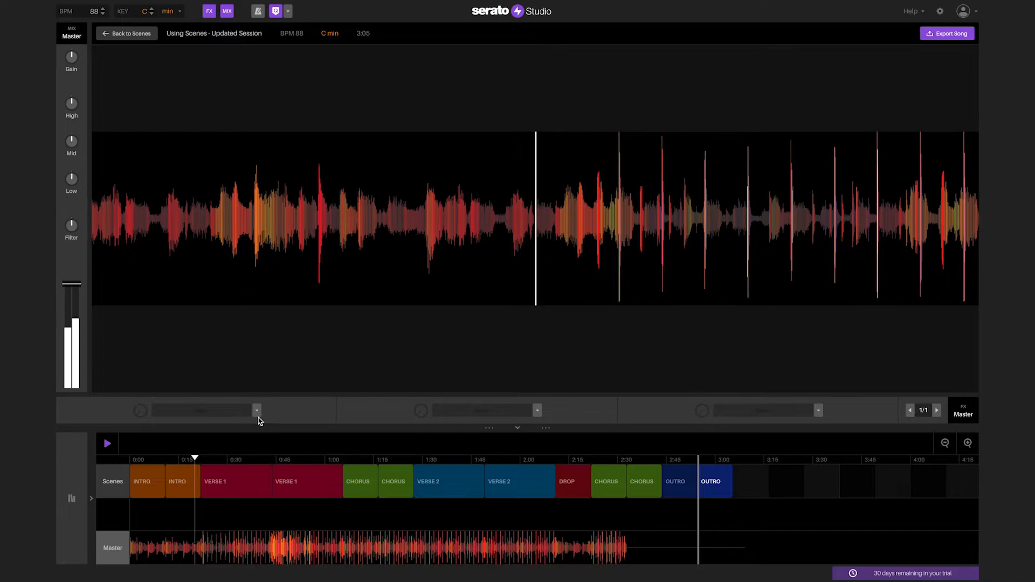
click(256, 410)
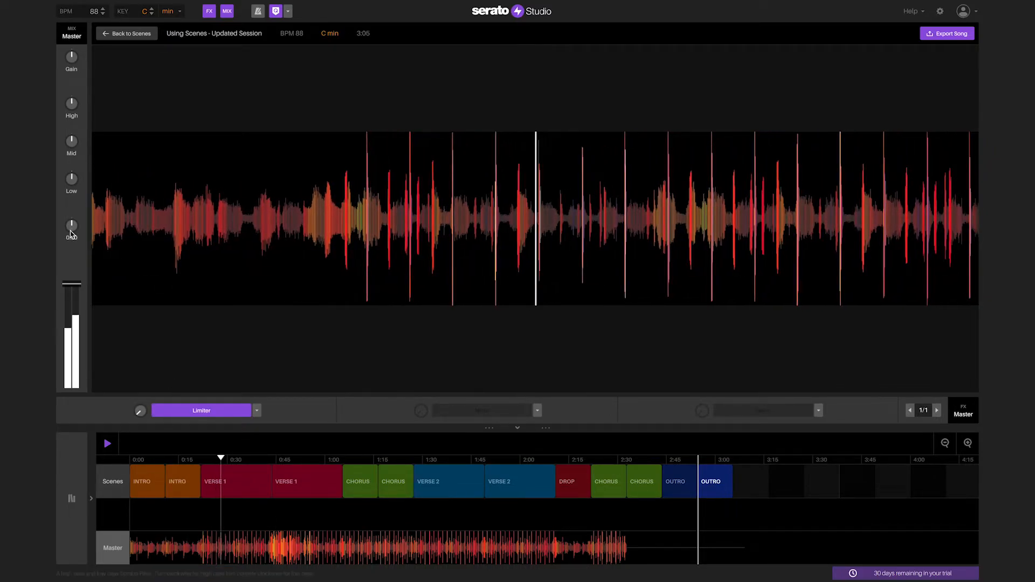
drag(71, 224, 66, 237)
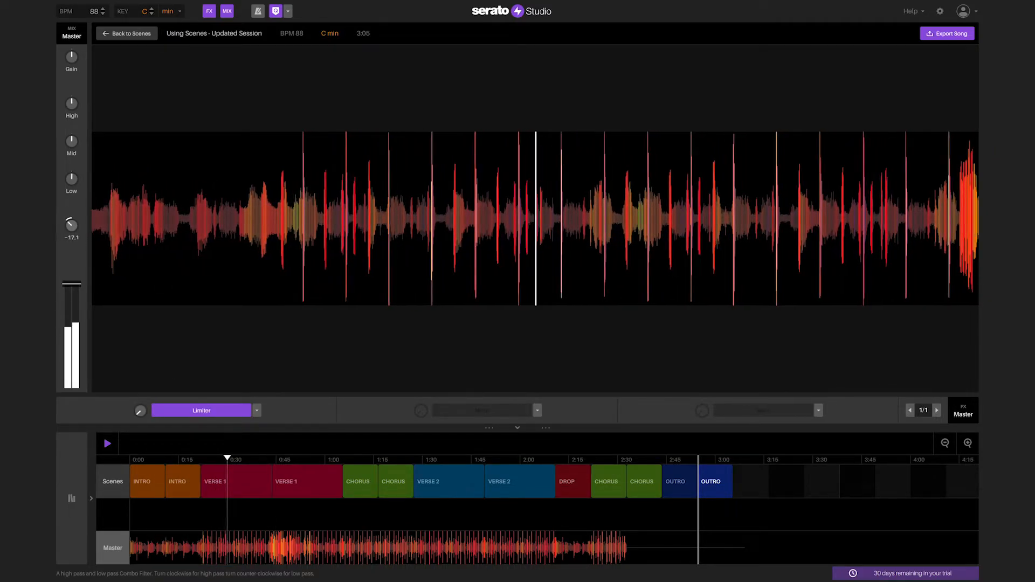
drag(71, 223, 59, 237)
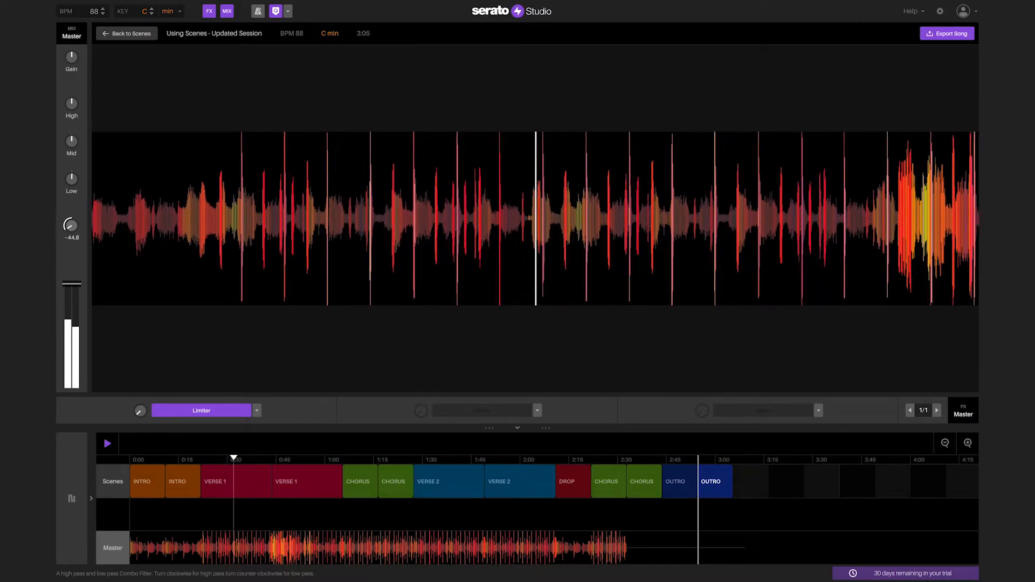
drag(72, 223, 72, 215)
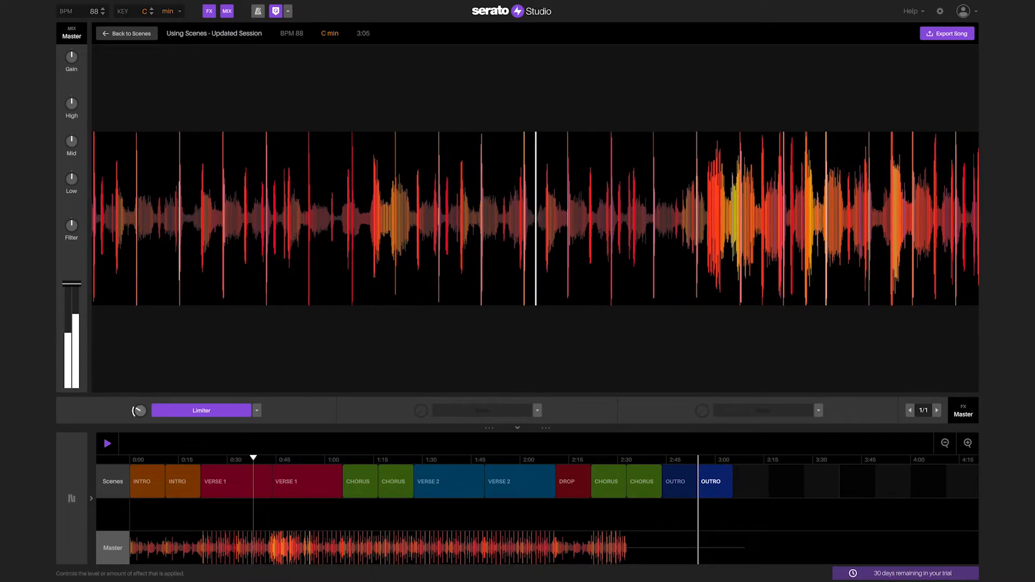
click(163, 481)
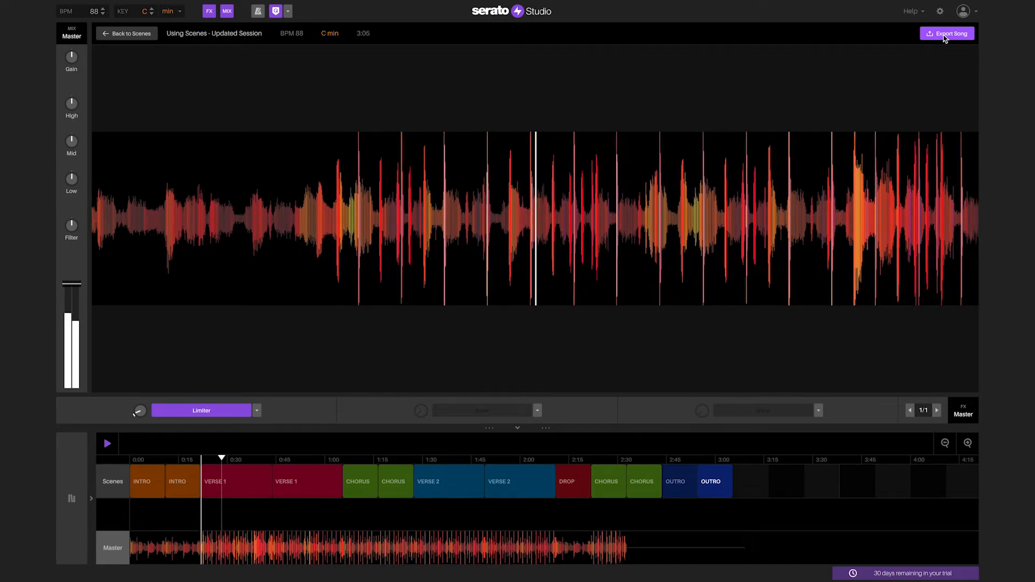
Step: Export the song as a master WAV named Dope Beat!!! into the Music folder
click(947, 33)
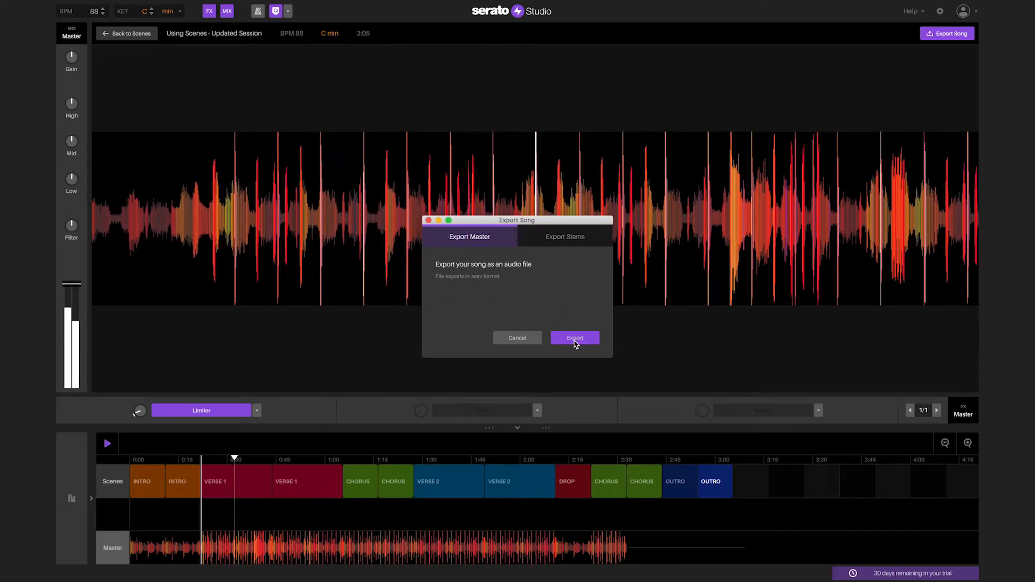
click(574, 337)
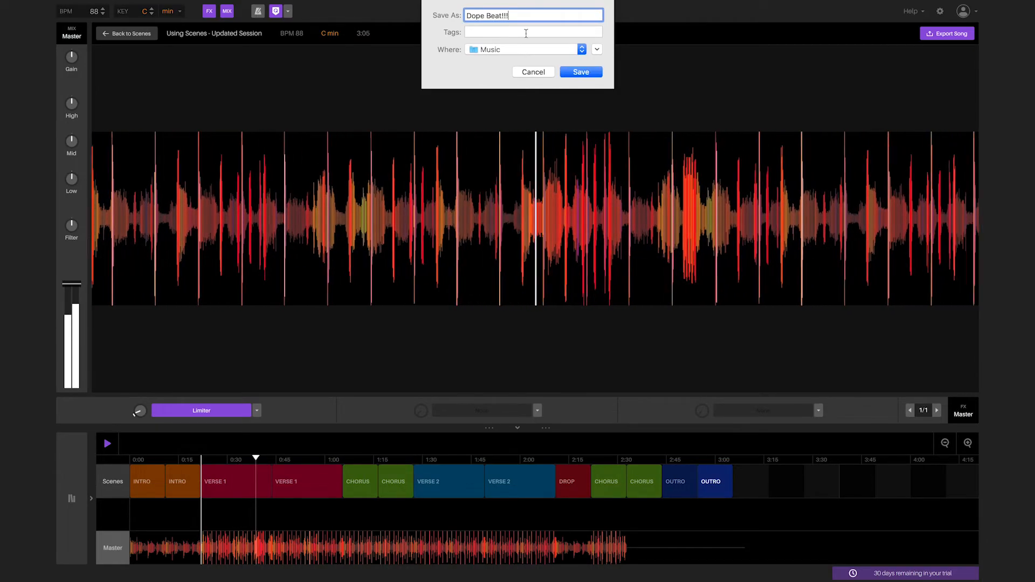
click(581, 71)
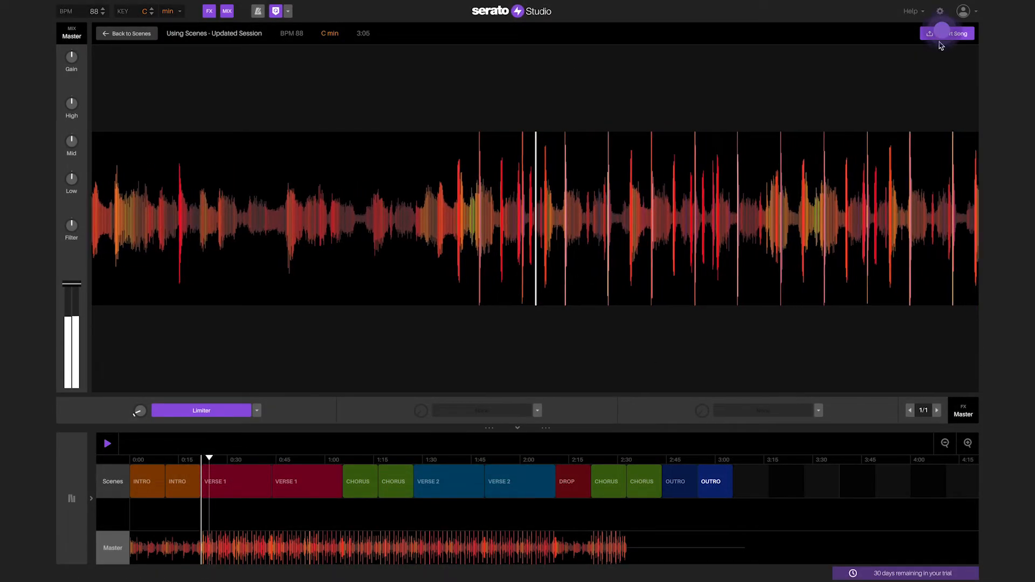
Step: Export each deck as separate WAV stems saved as 'Dope Beat!!! STEMS' in the Music folder
click(946, 32)
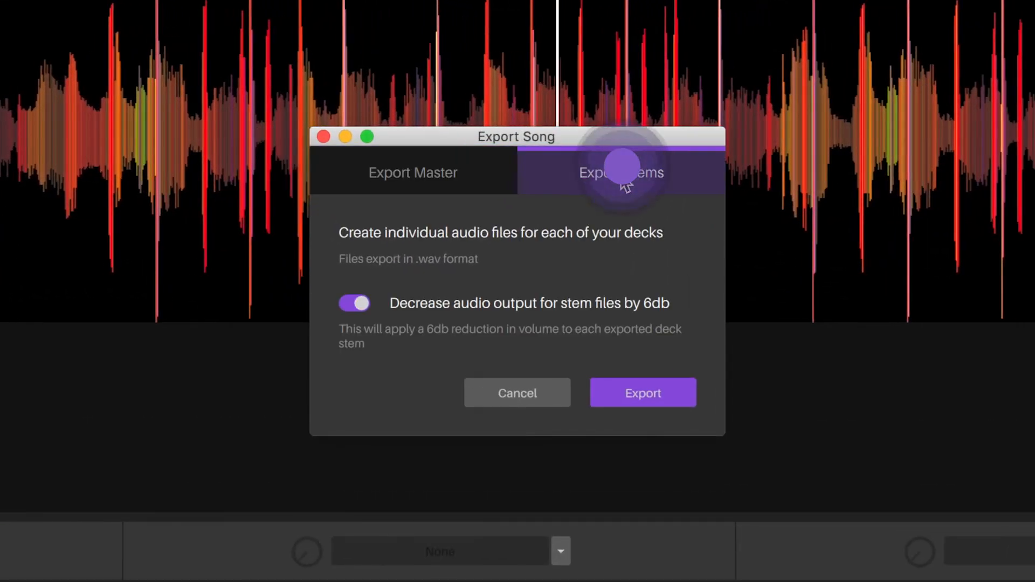
click(622, 171)
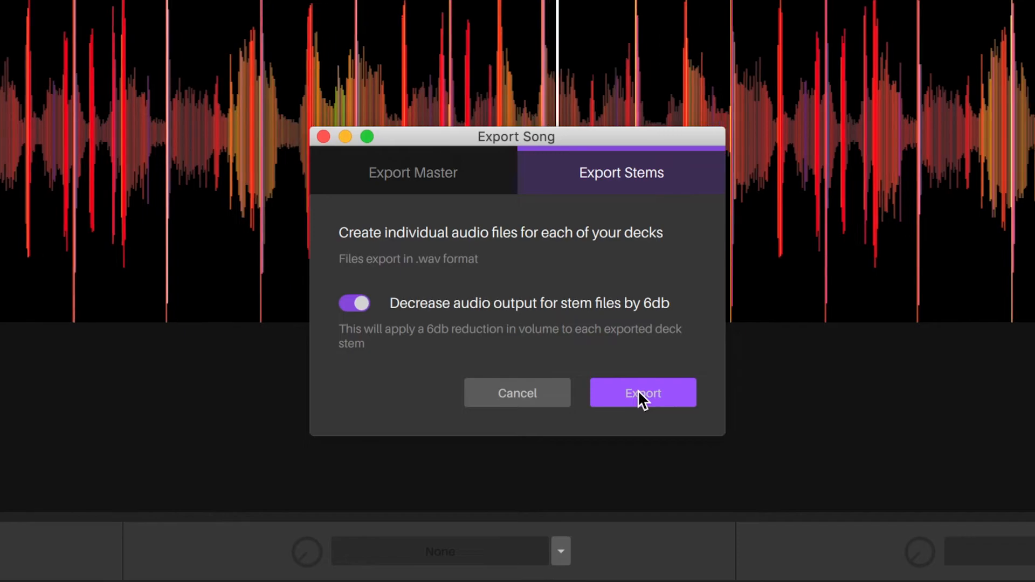
click(642, 392)
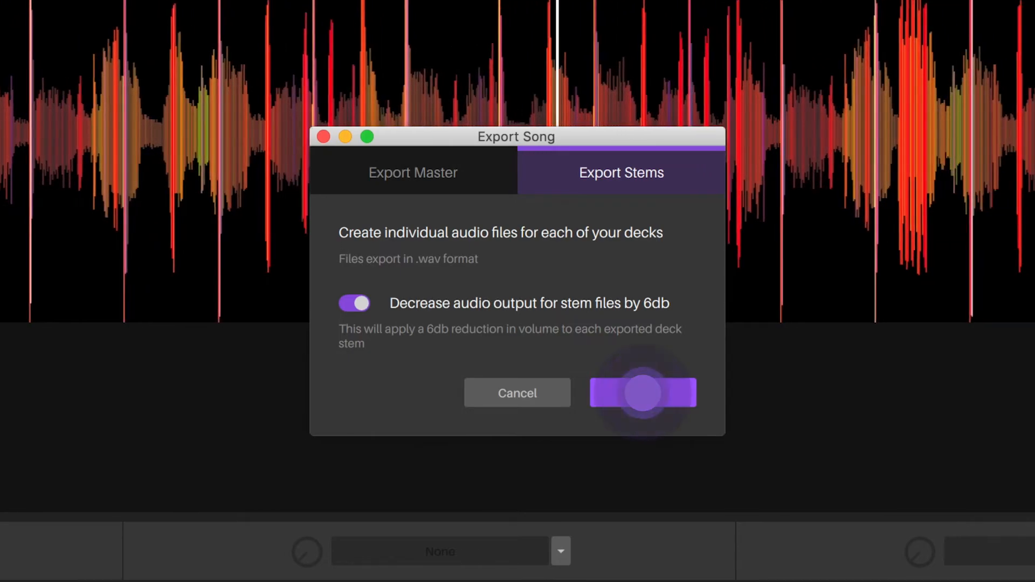
click(642, 392)
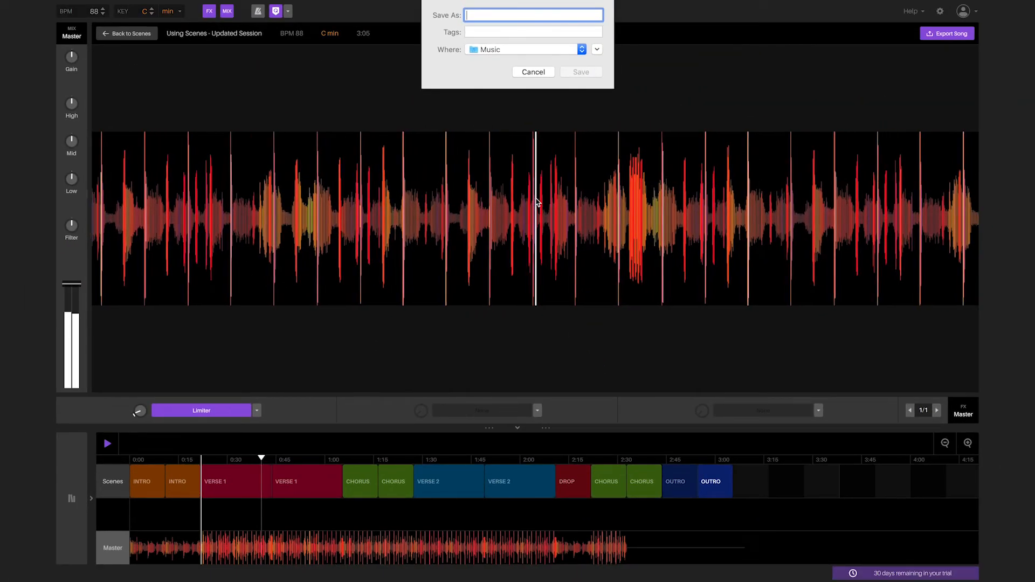
text(Dope Beat!!! STEMS)
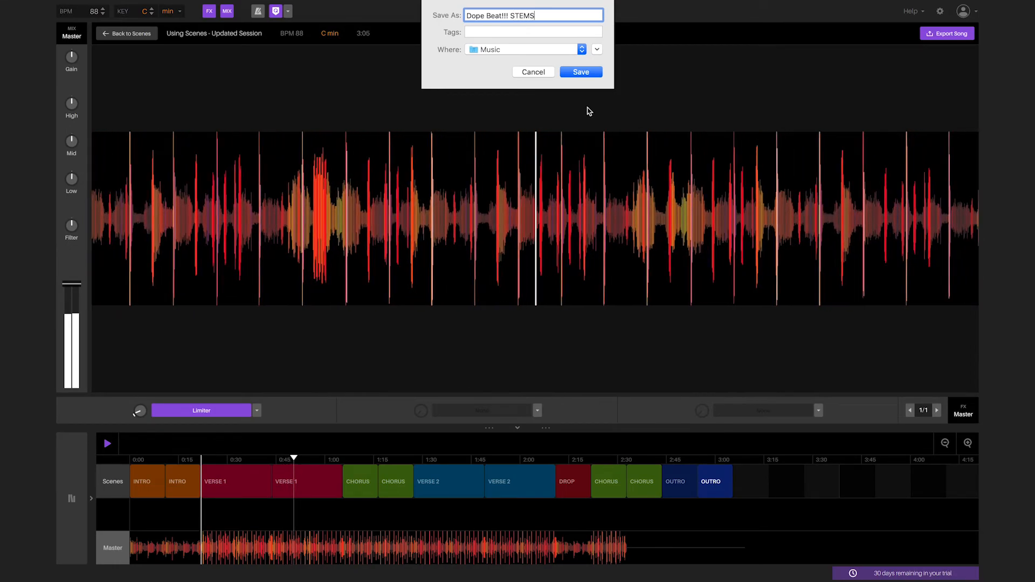
click(581, 71)
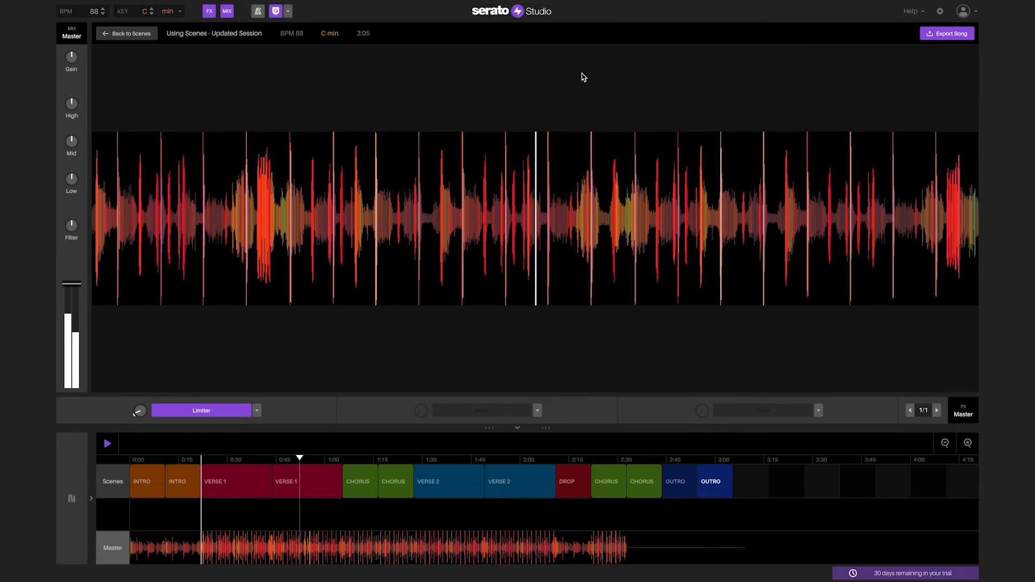